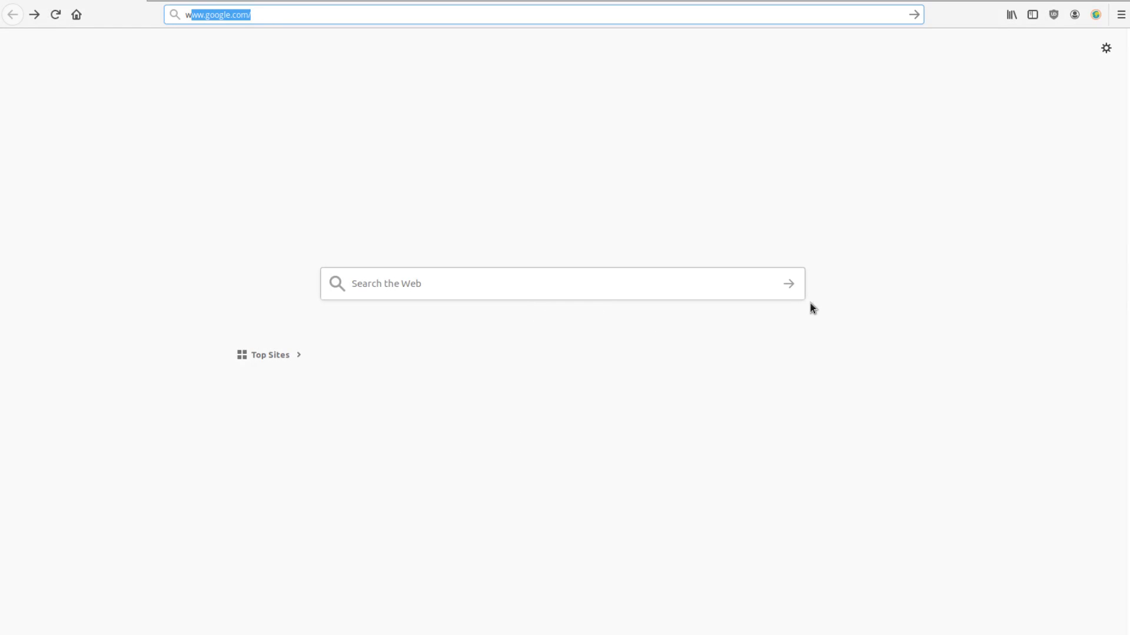
{"action": "key", "text": "Return"}
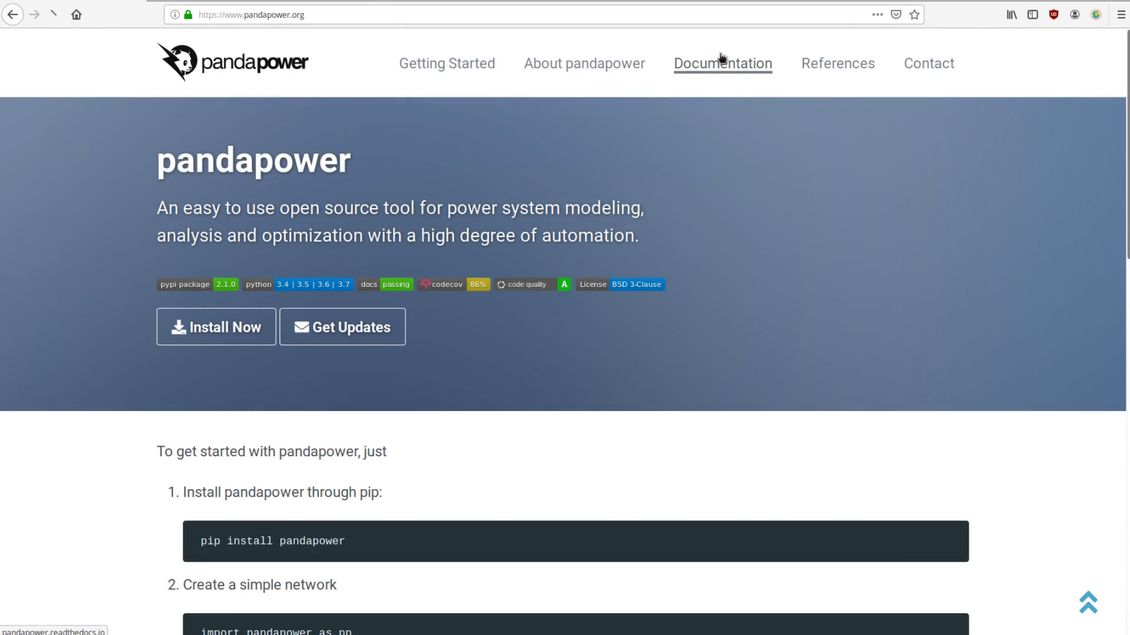
{"action": "left_click", "coordinate": [722, 64]}
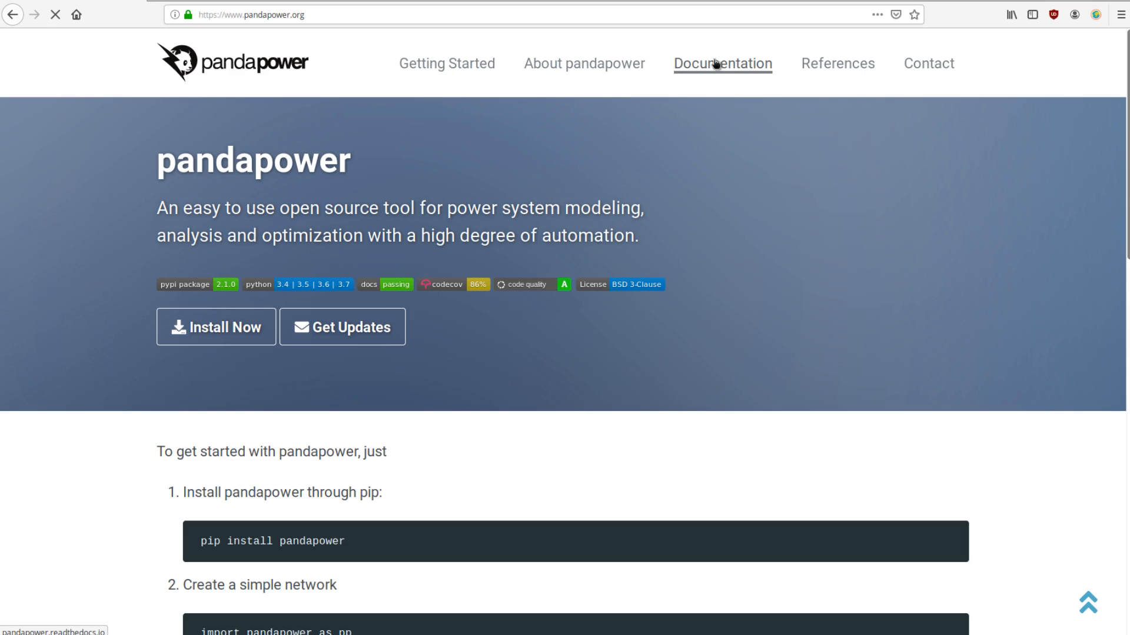
Open the Networks docs page and scroll through its list of network modules
{"action": "left_click", "coordinate": [722, 63]}
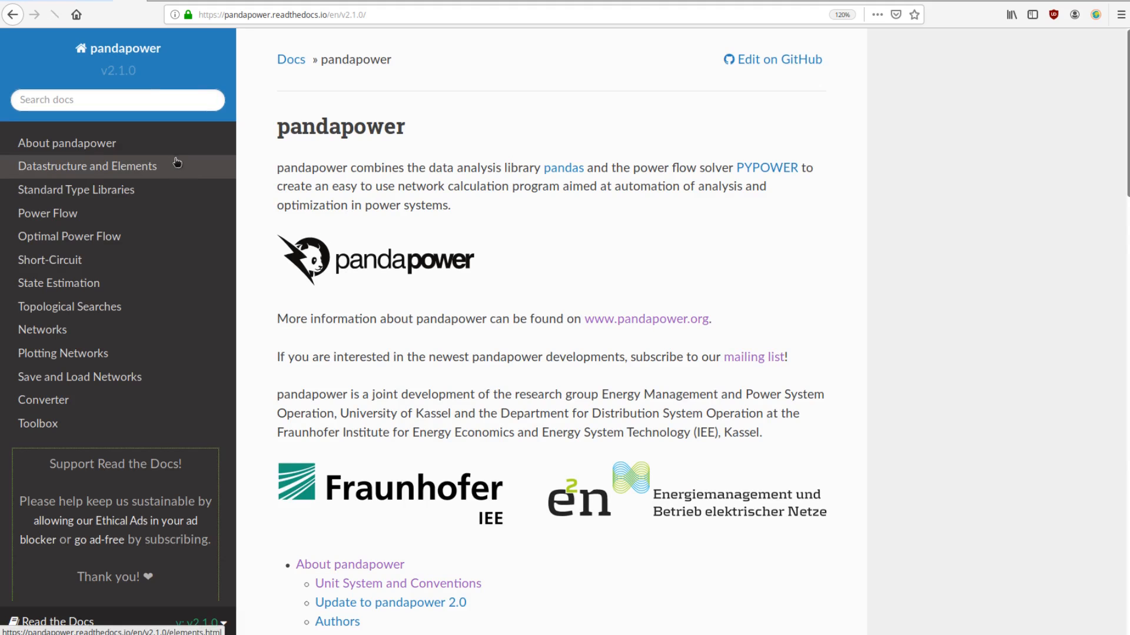
{"action": "scroll", "scroll_direction": "down", "scroll_amount": 3}
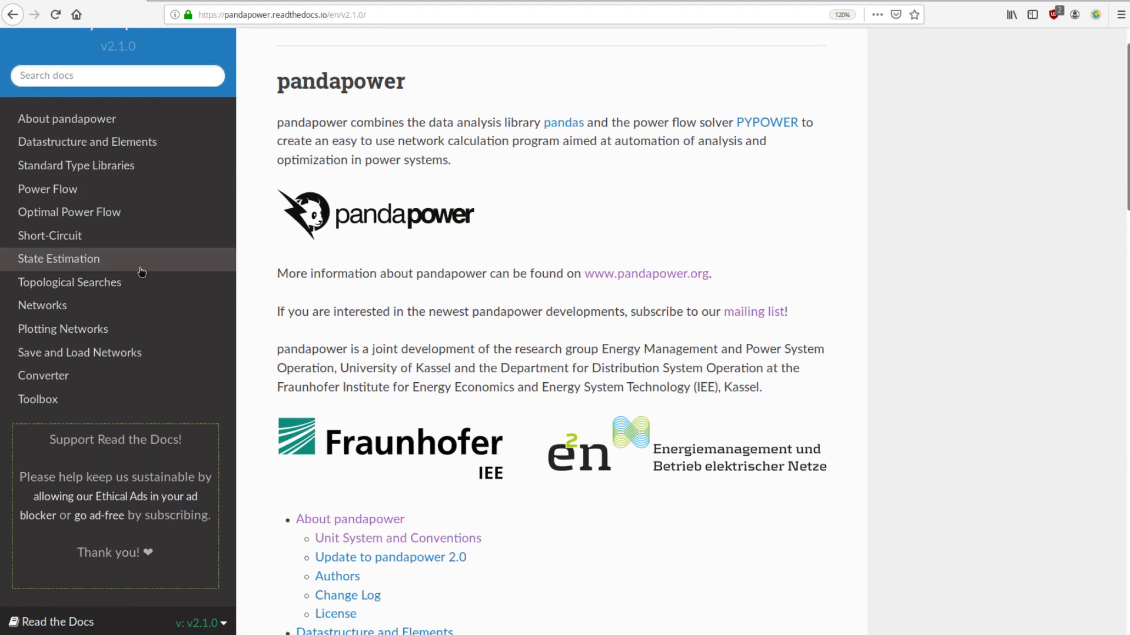
{"action": "left_click", "coordinate": [42, 305]}
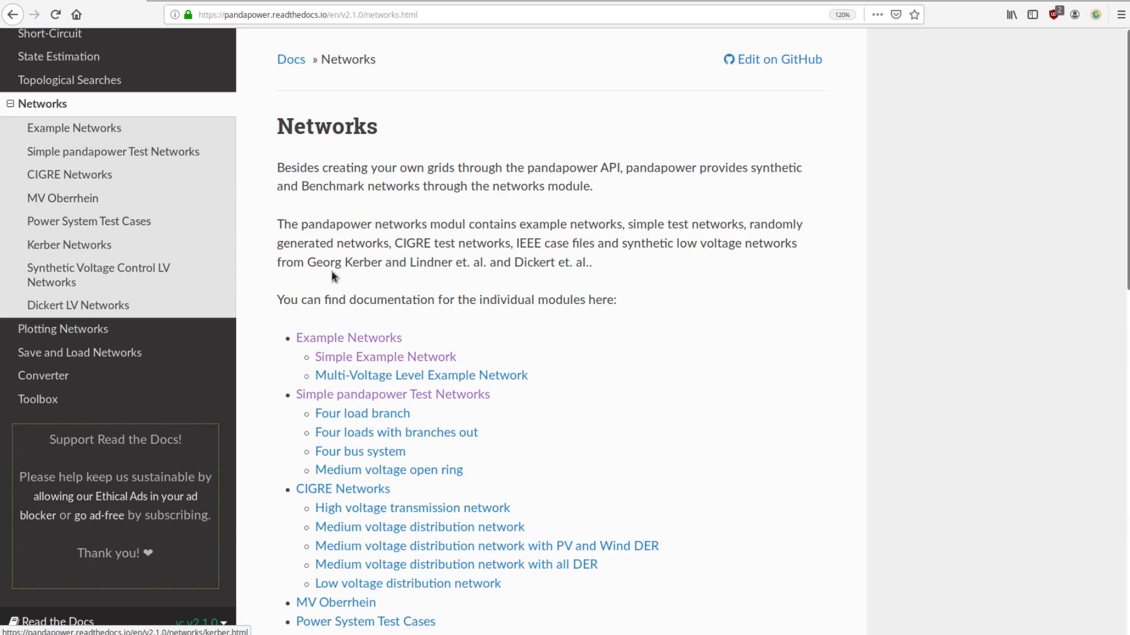
{"action": "scroll", "scroll_direction": "down", "scroll_amount": 3}
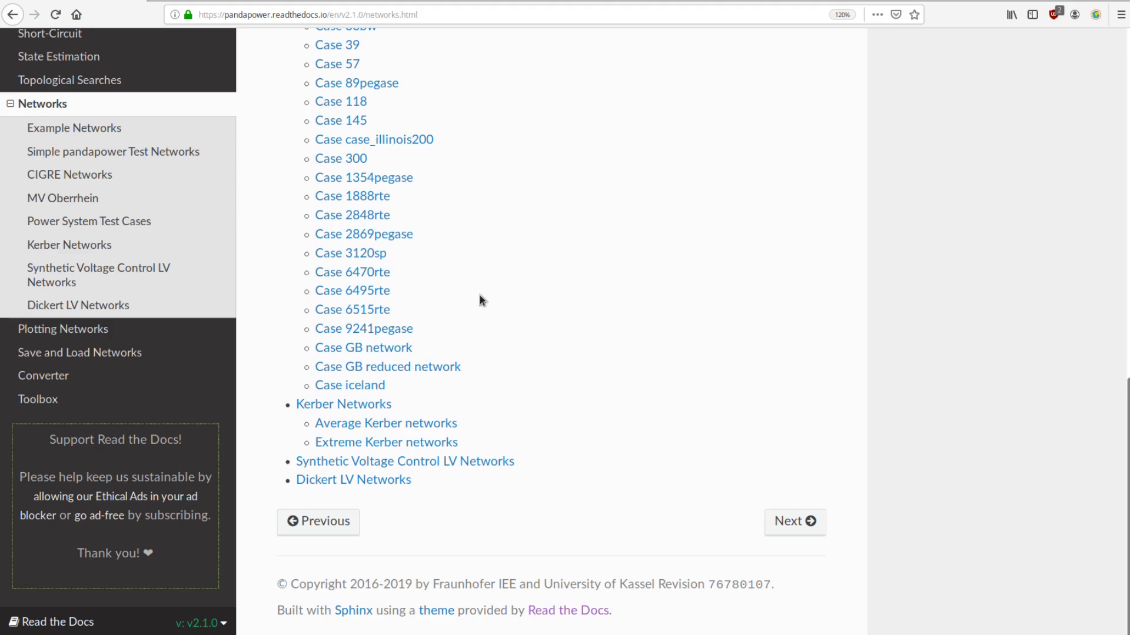
{"action": "scroll", "scroll_direction": "up", "scroll_amount": 3}
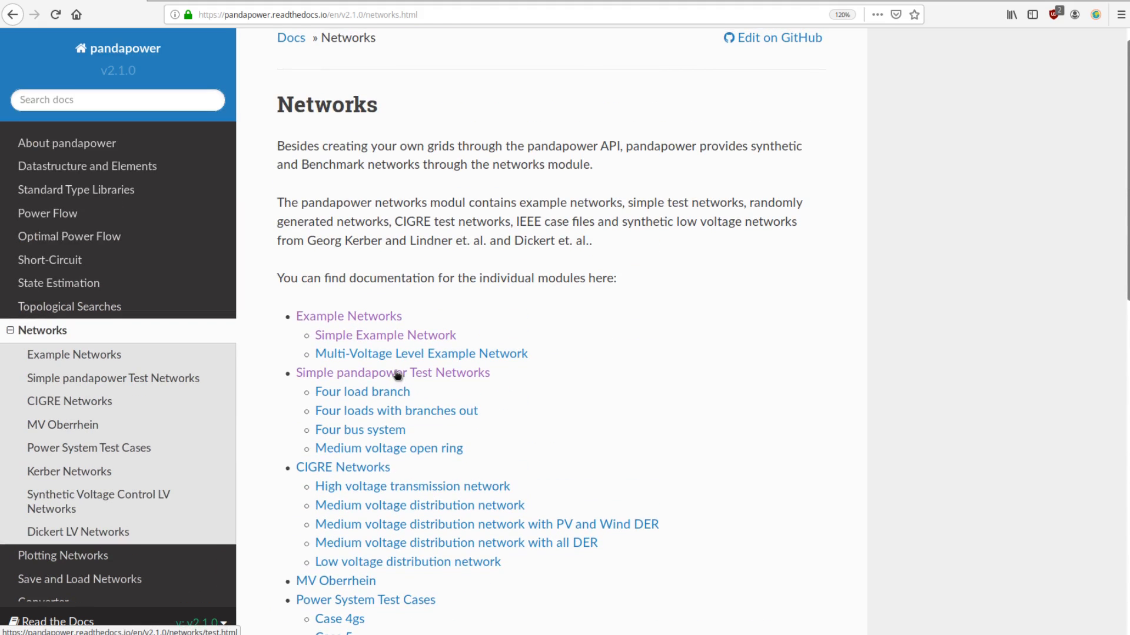
Open Simple pandapower Test Networks and view the four bus system section
{"action": "left_click", "coordinate": [362, 391]}
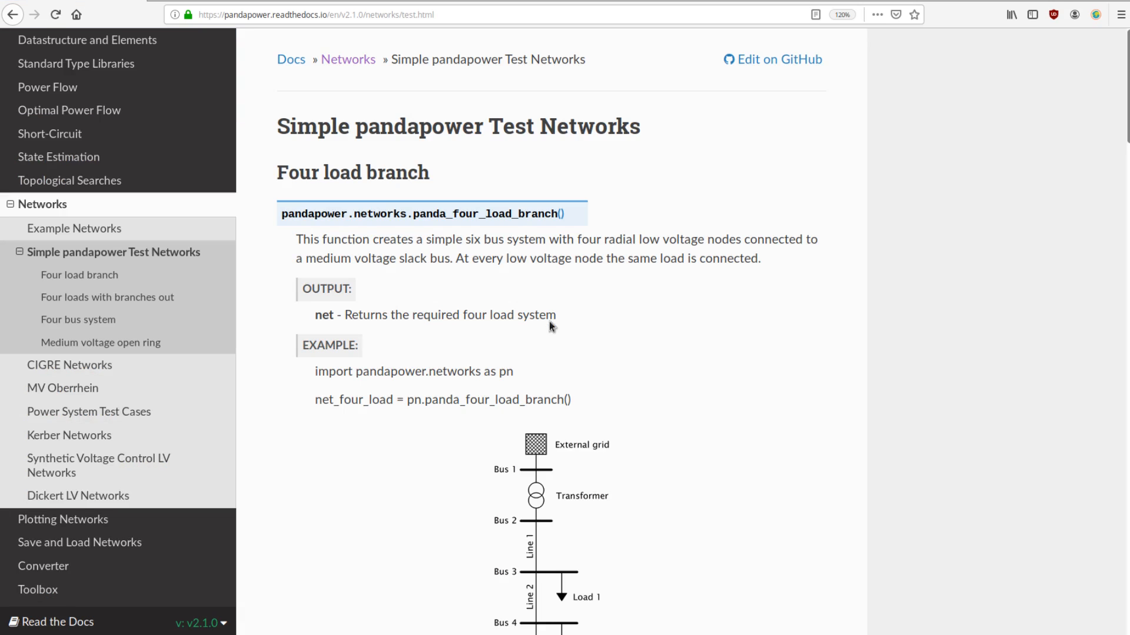
{"action": "scroll", "scroll_direction": "down", "scroll_amount": 3}
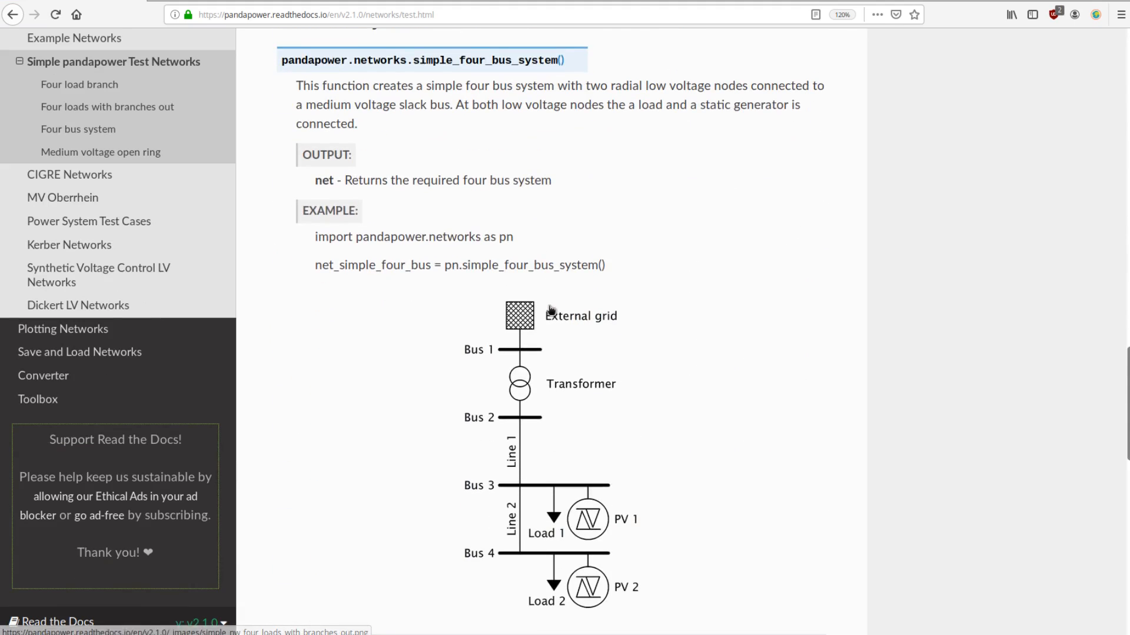
{"action": "scroll", "scroll_direction": "up", "scroll_amount": 3}
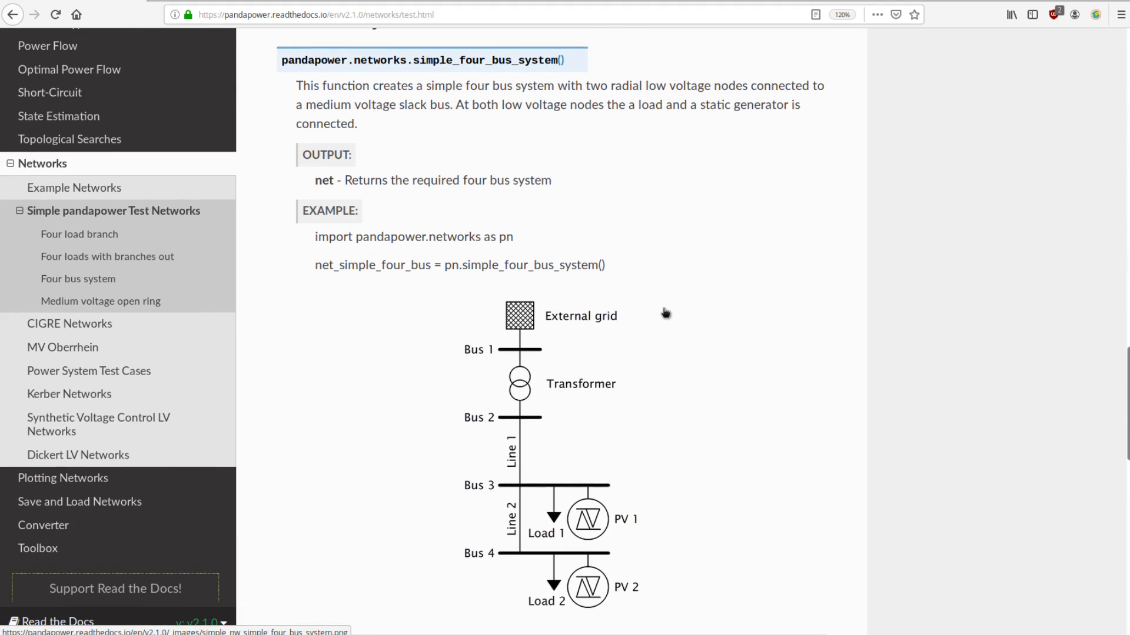
{"action": "mouse_move", "coordinate": [506, 337]}
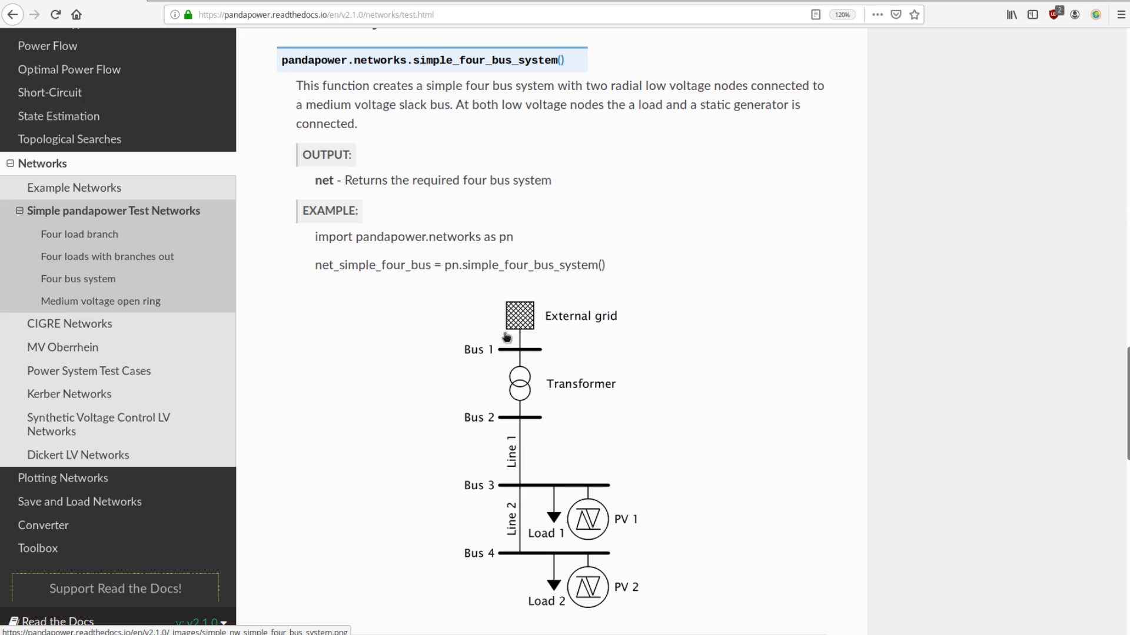
{"action": "mouse_move", "coordinate": [508, 562]}
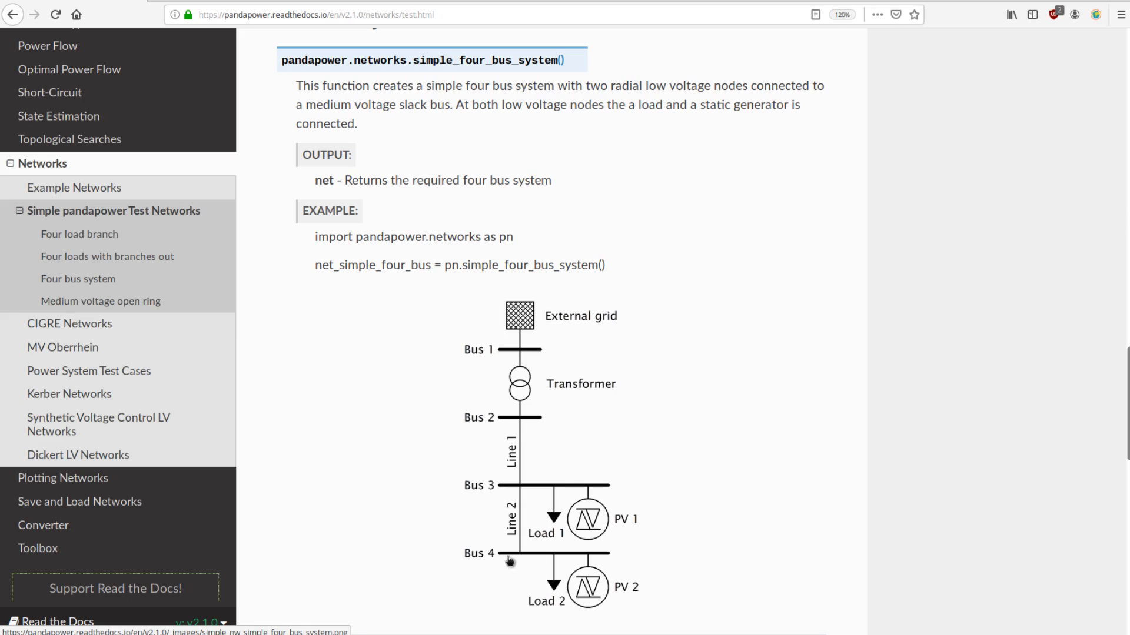
{"action": "mouse_move", "coordinate": [462, 295]}
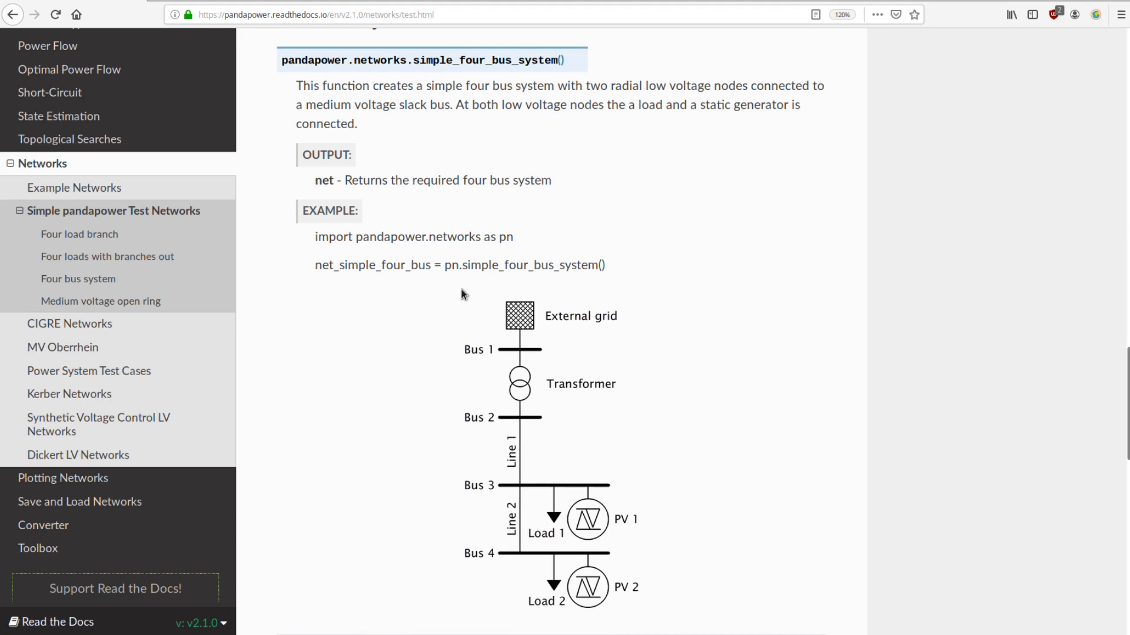
{"action": "mouse_move", "coordinate": [511, 288]}
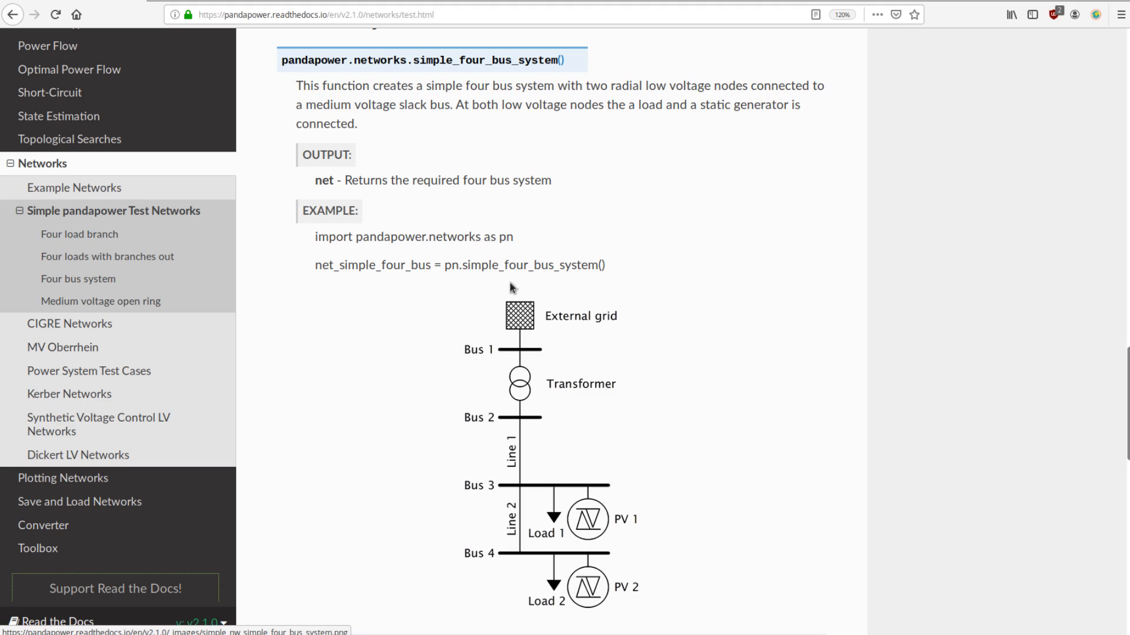
{"action": "mouse_move", "coordinate": [529, 377]}
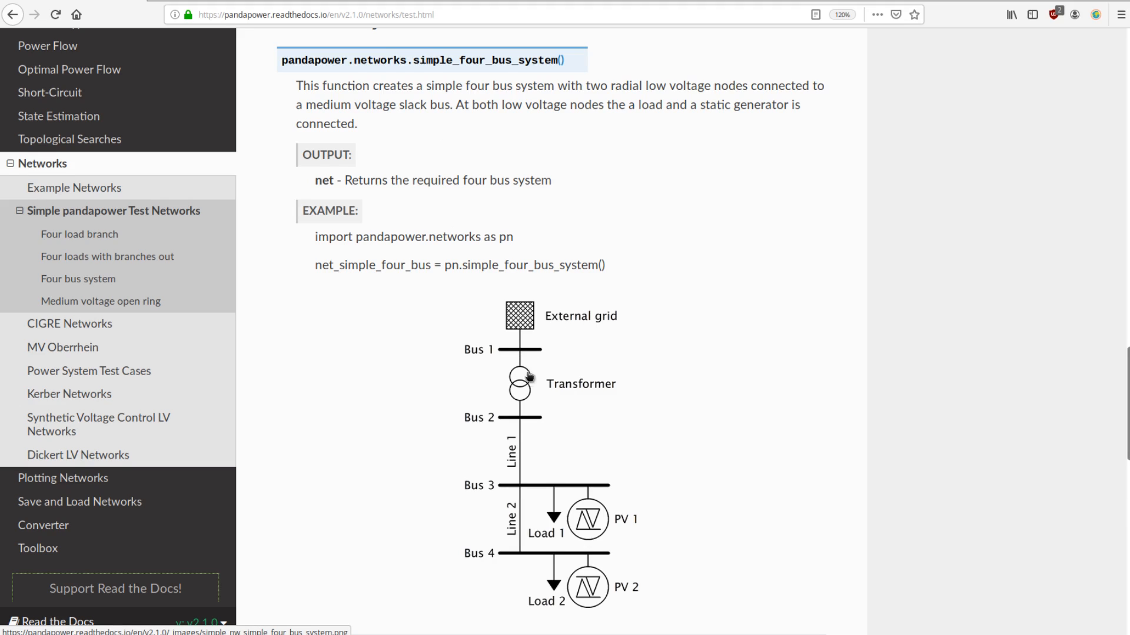
{"action": "mouse_move", "coordinate": [519, 409]}
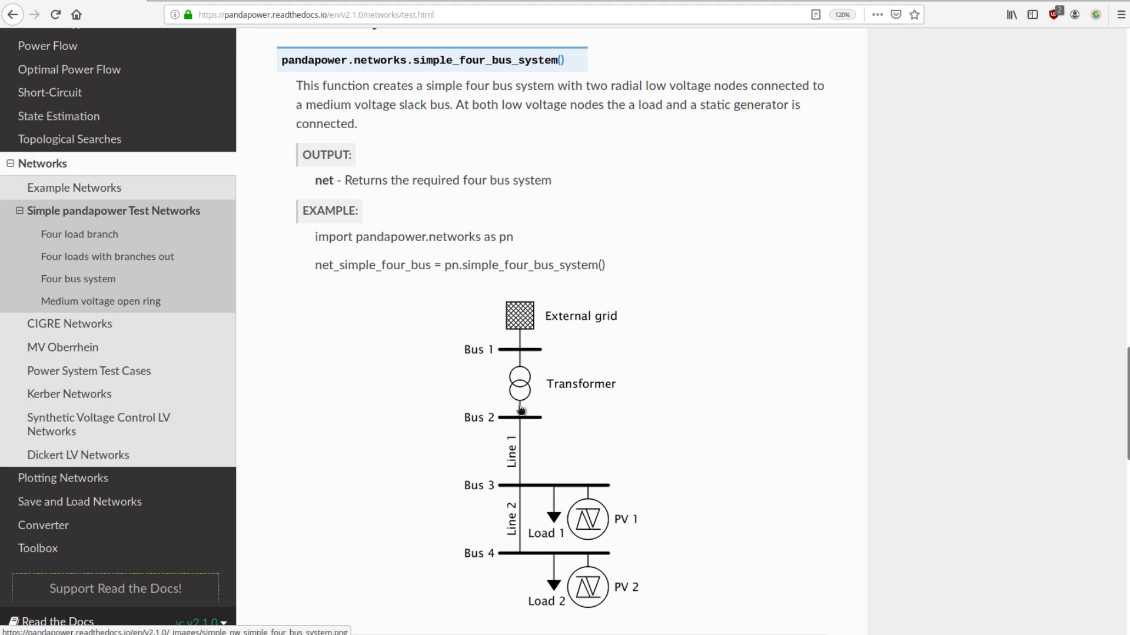
{"action": "mouse_move", "coordinate": [515, 530]}
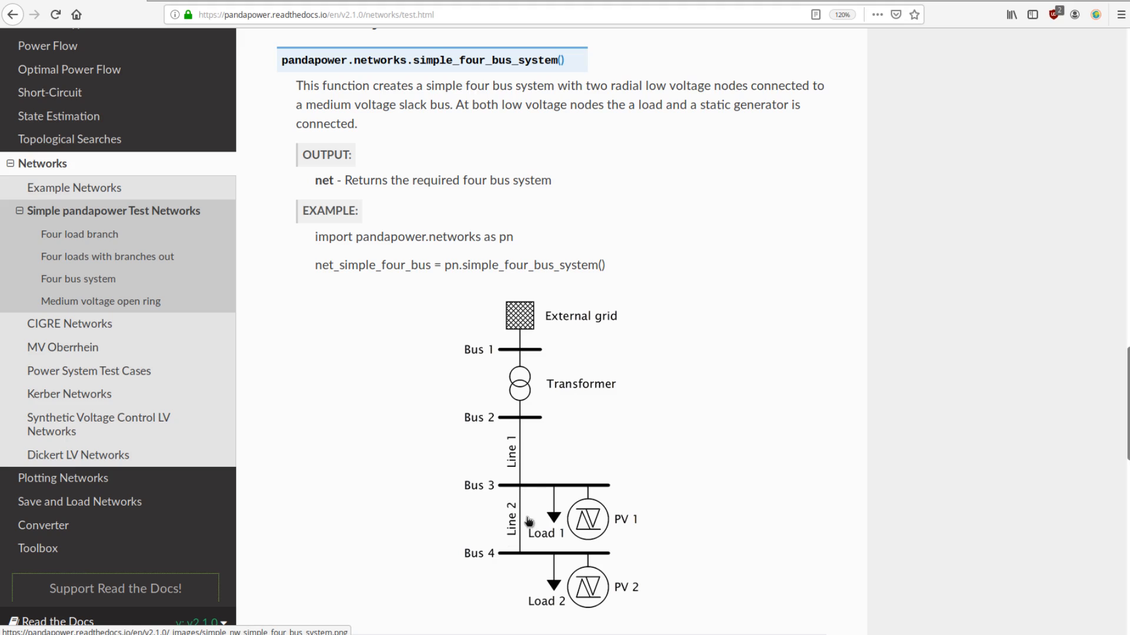
{"action": "mouse_move", "coordinate": [514, 496]}
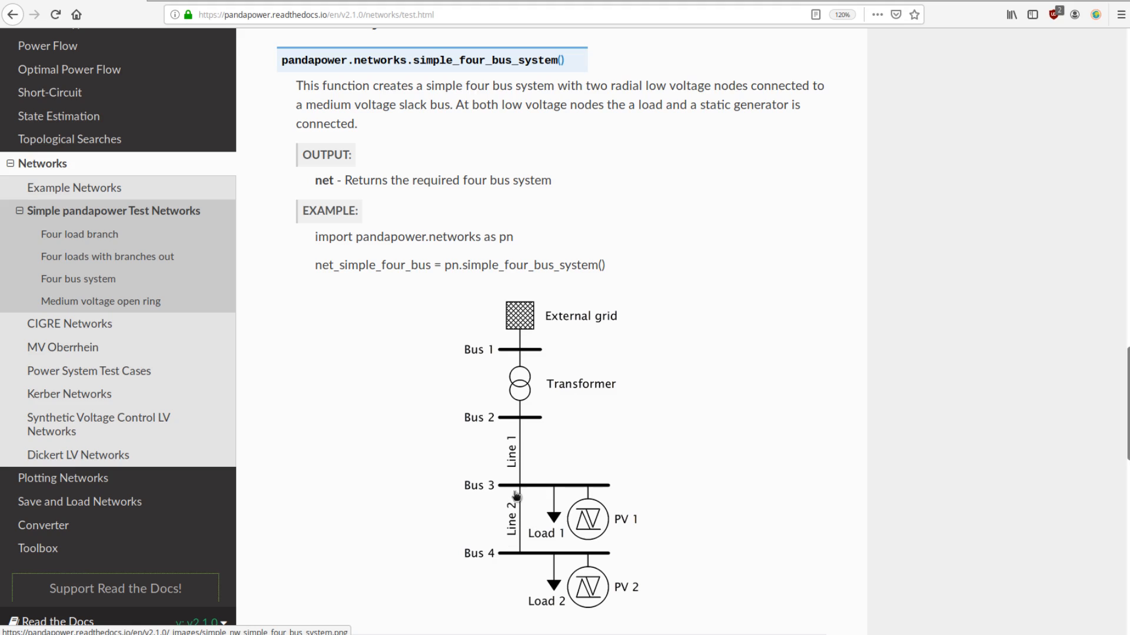
{"action": "mouse_move", "coordinate": [590, 499]}
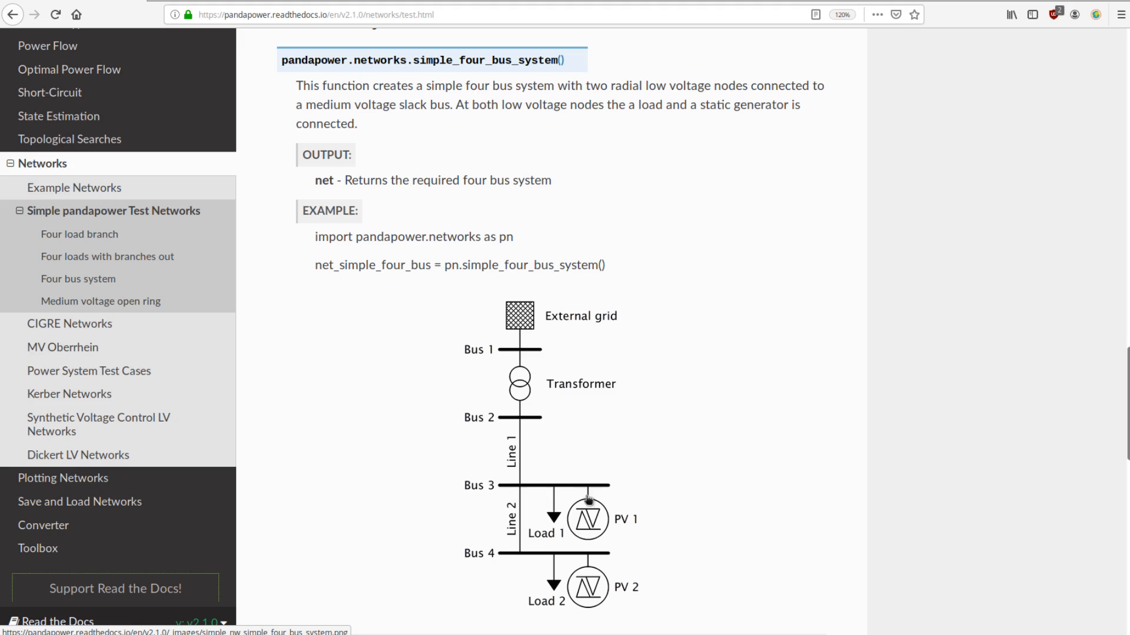
{"action": "mouse_move", "coordinate": [580, 536]}
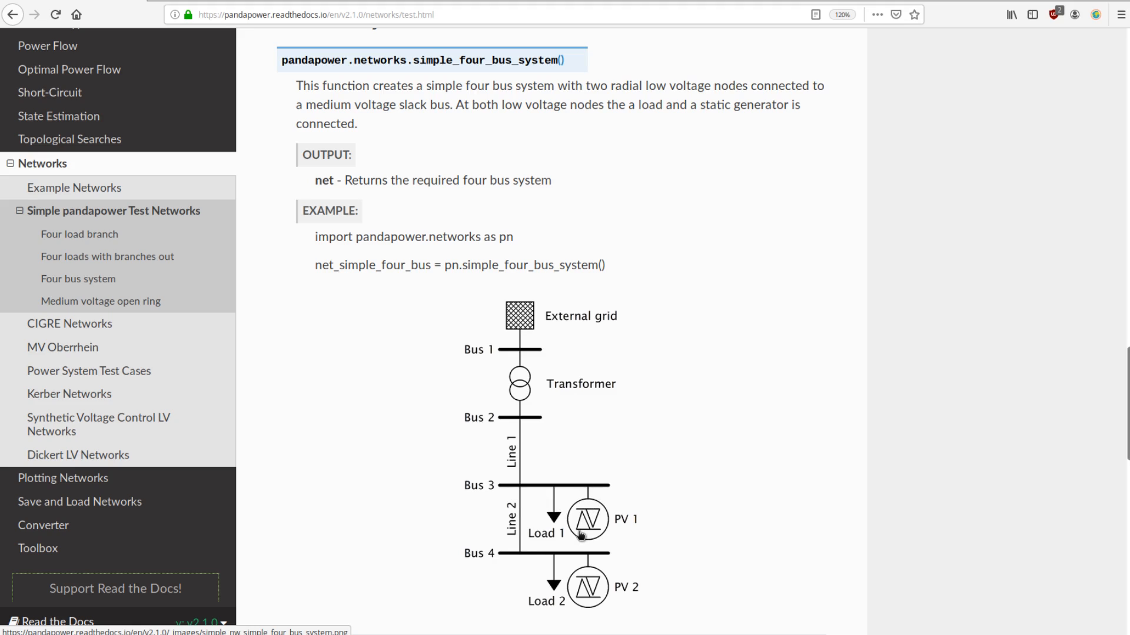
{"action": "mouse_move", "coordinate": [595, 257]}
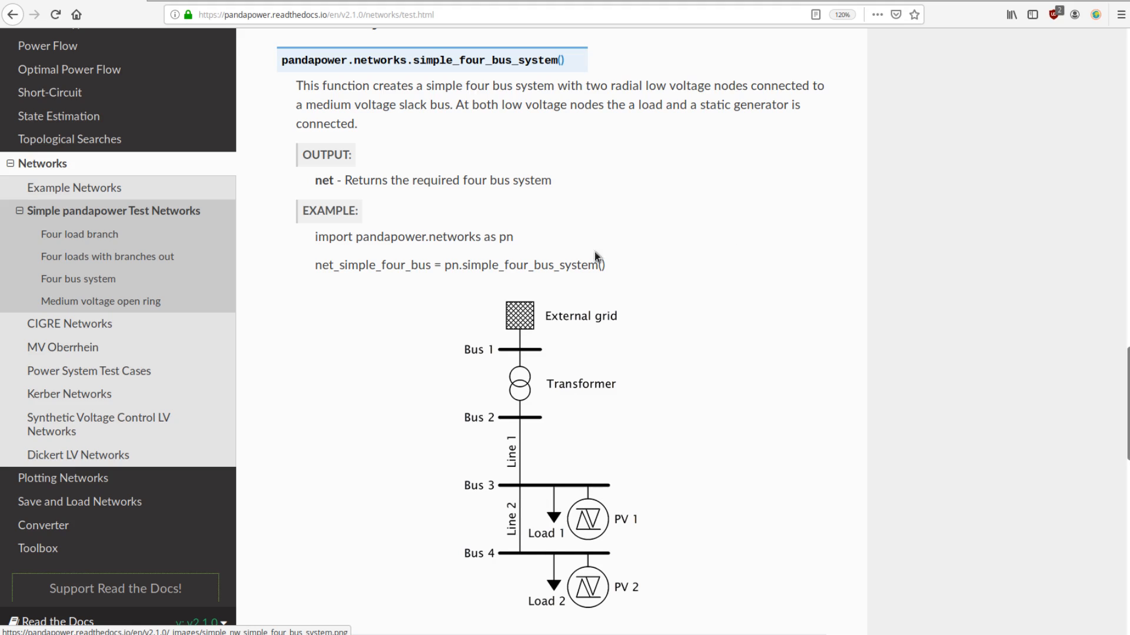
{"action": "mouse_move", "coordinate": [756, 349]}
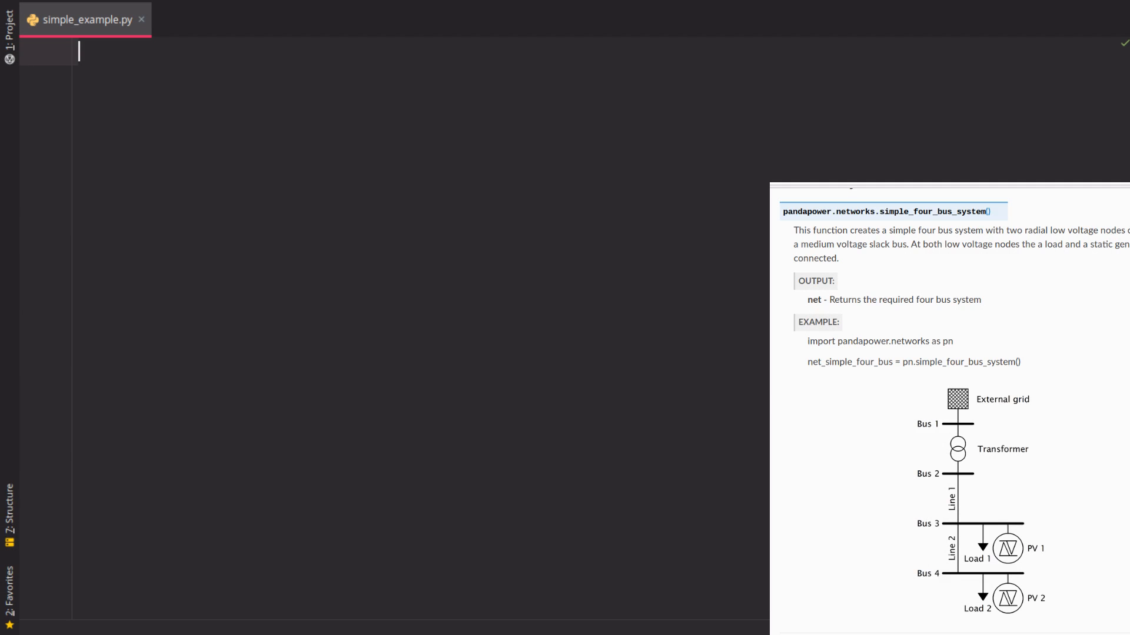
Import pandapower and pandapower.networks as nw, build the simple four-bus net and print it
{"action": "type", "text": "import pandapower"}
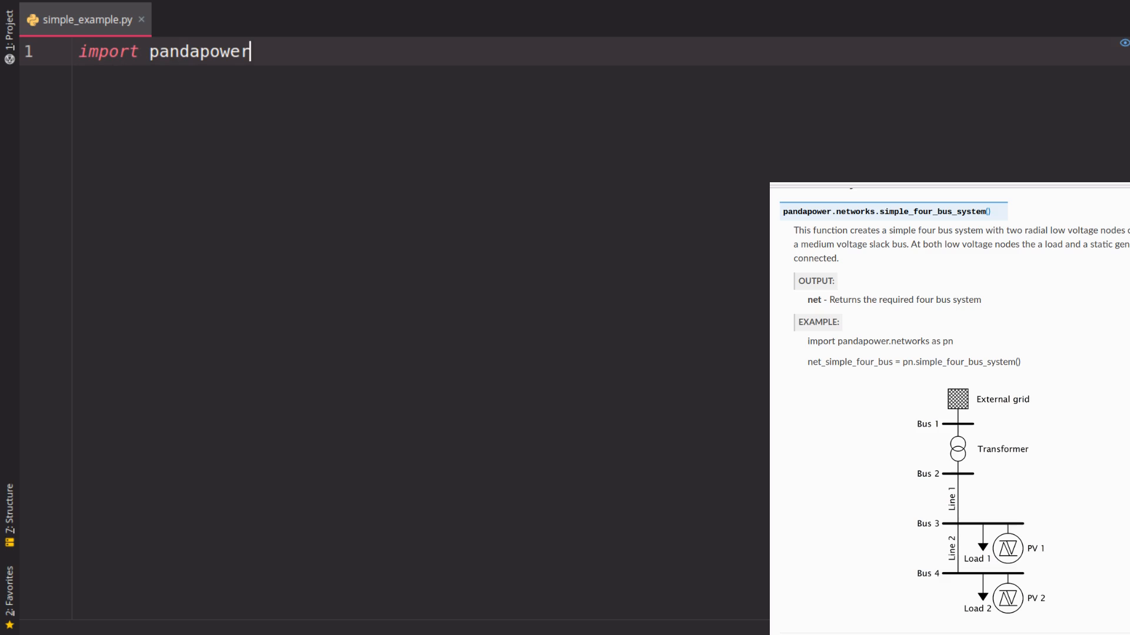
{"action": "type", "text": ".networks as nw"}
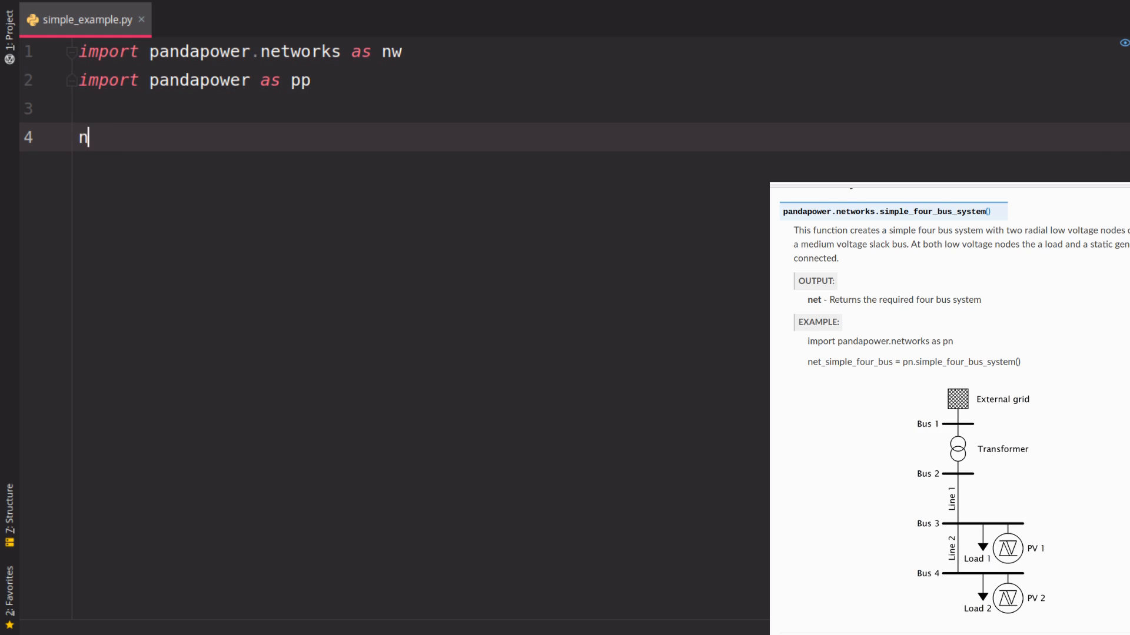
{"action": "type", "text": "et = nw.simple_four_bus_system("}
{"action": "type", "text": "print(net)"}
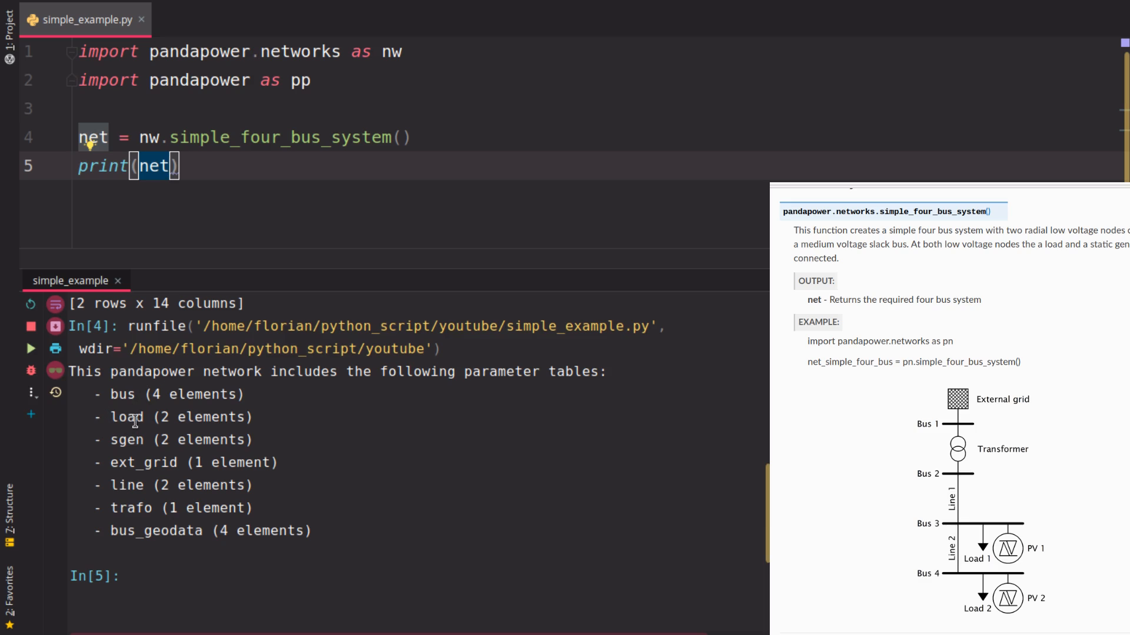
{"action": "mouse_move", "coordinate": [144, 459]}
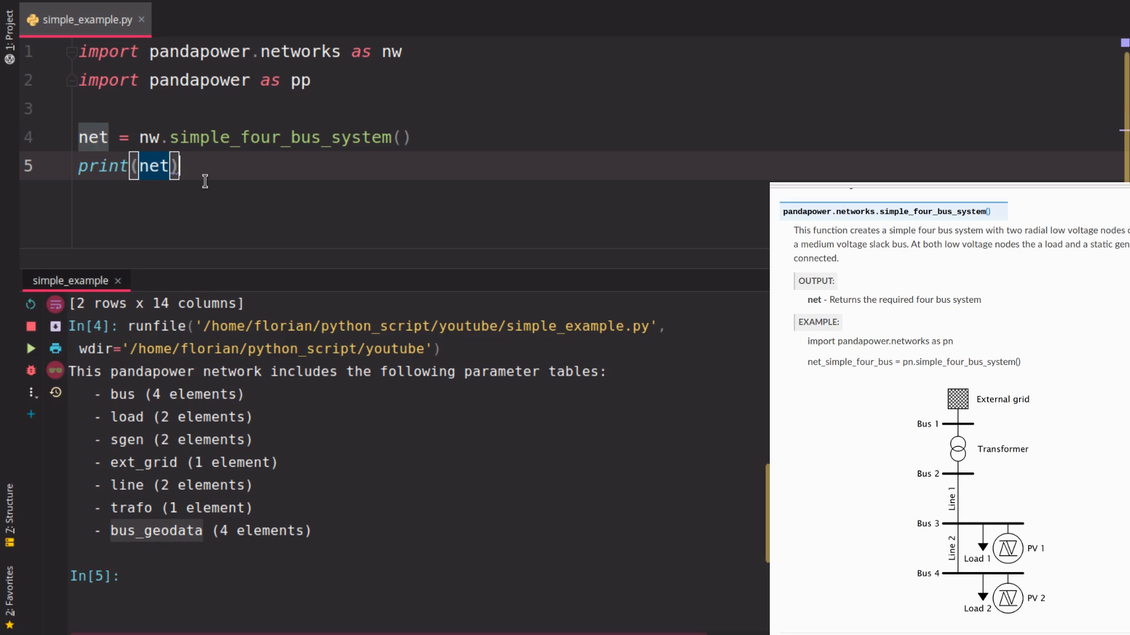
Print net.res_bus, net.bus, net.sgen and net.load in turn, then remove the print line
{"action": "type", "text": ".res"}
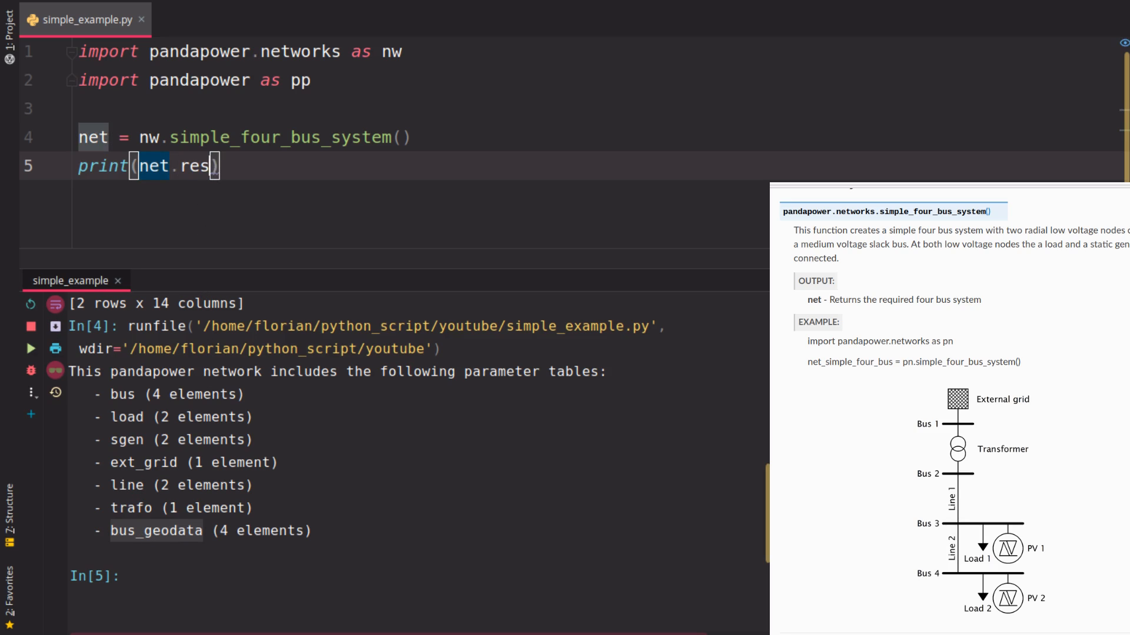
{"action": "type", "text": "_bus"}
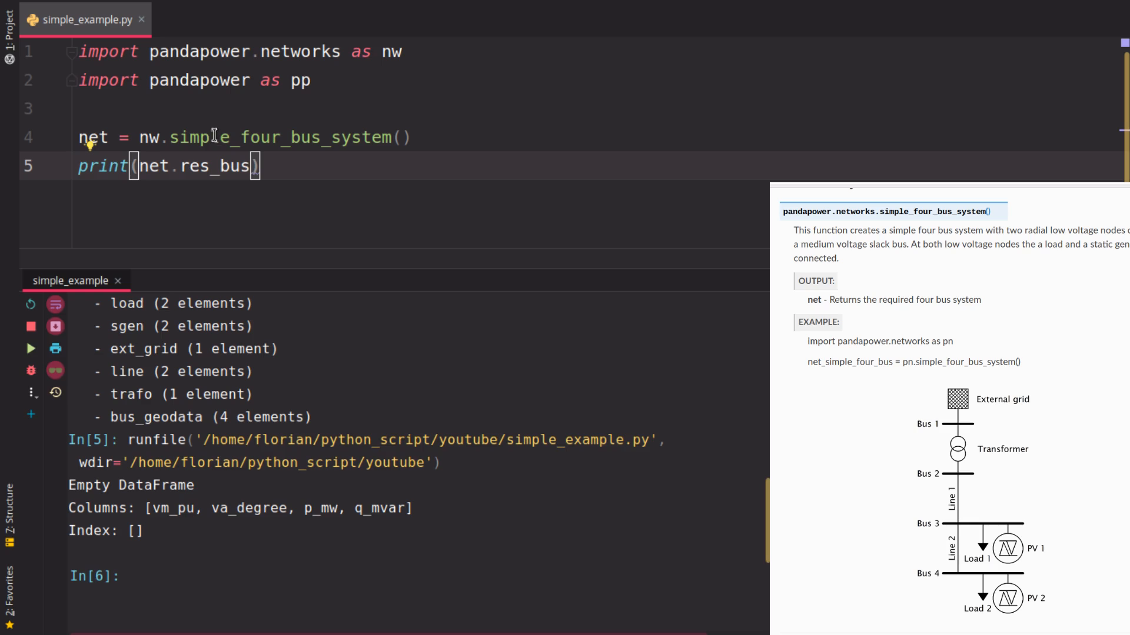
{"action": "type", "text": "u"}
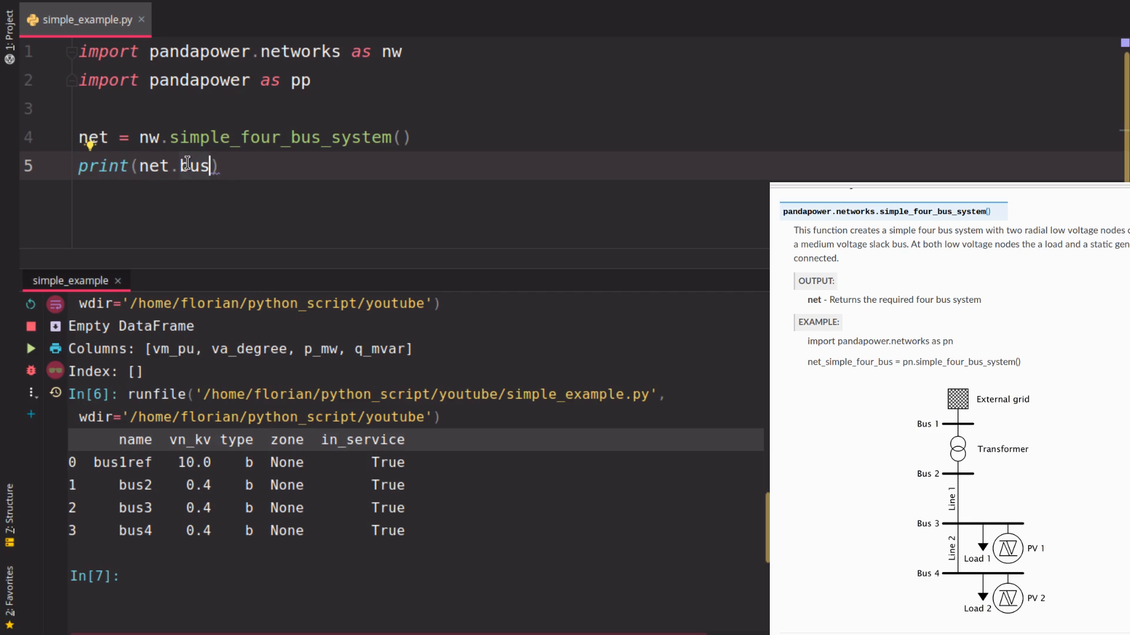
{"action": "type", "text": "sgen"}
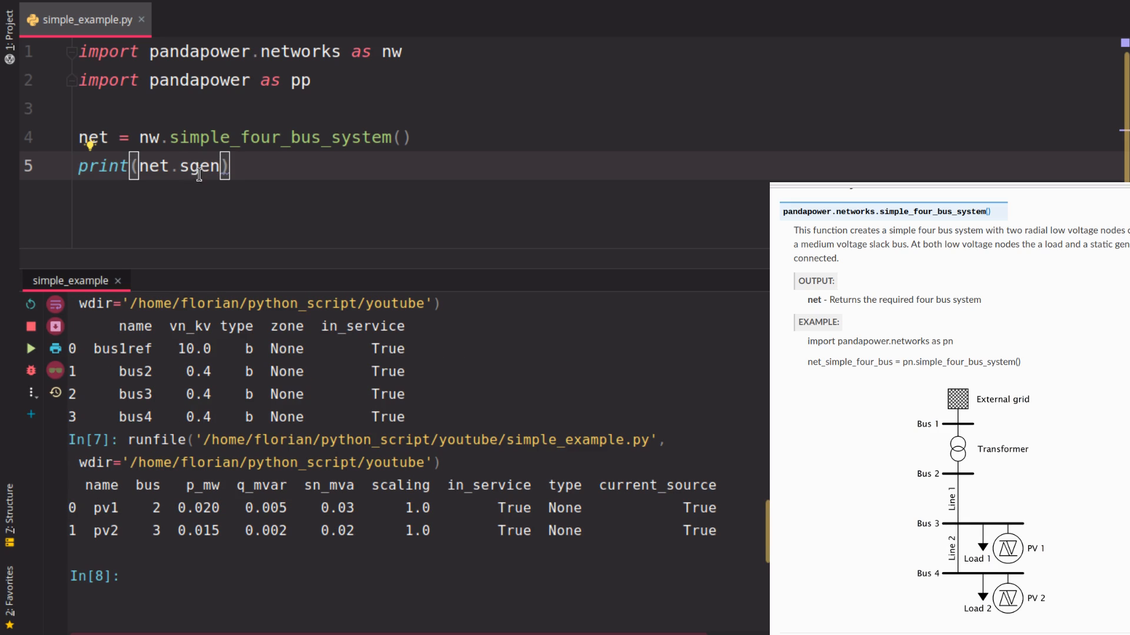
{"action": "mouse_move", "coordinate": [205, 421]}
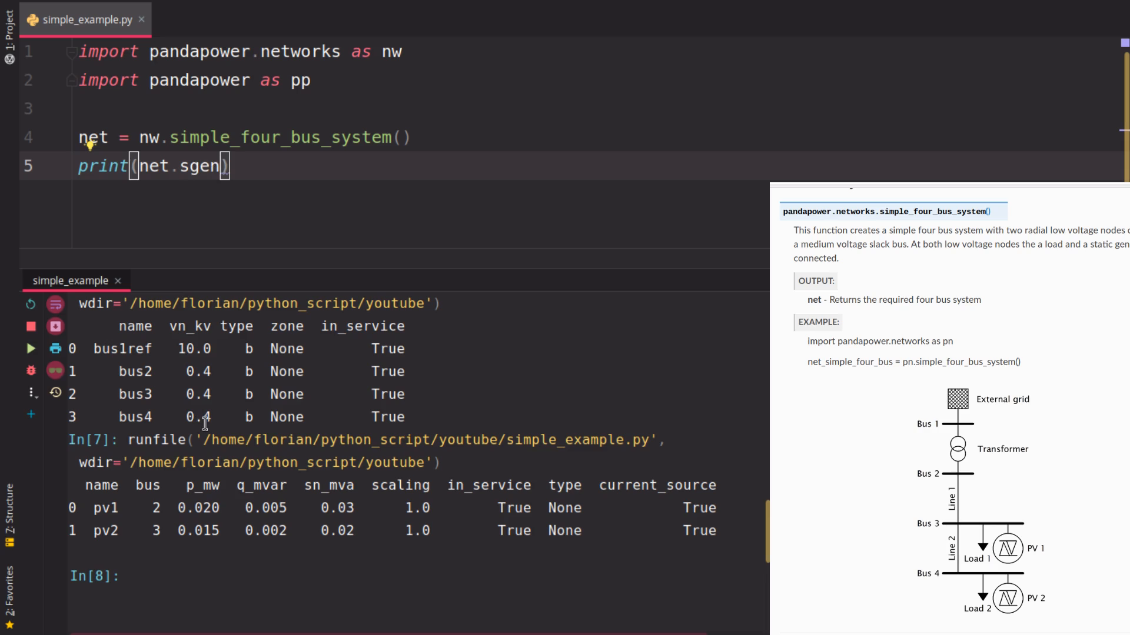
{"action": "mouse_move", "coordinate": [208, 485]}
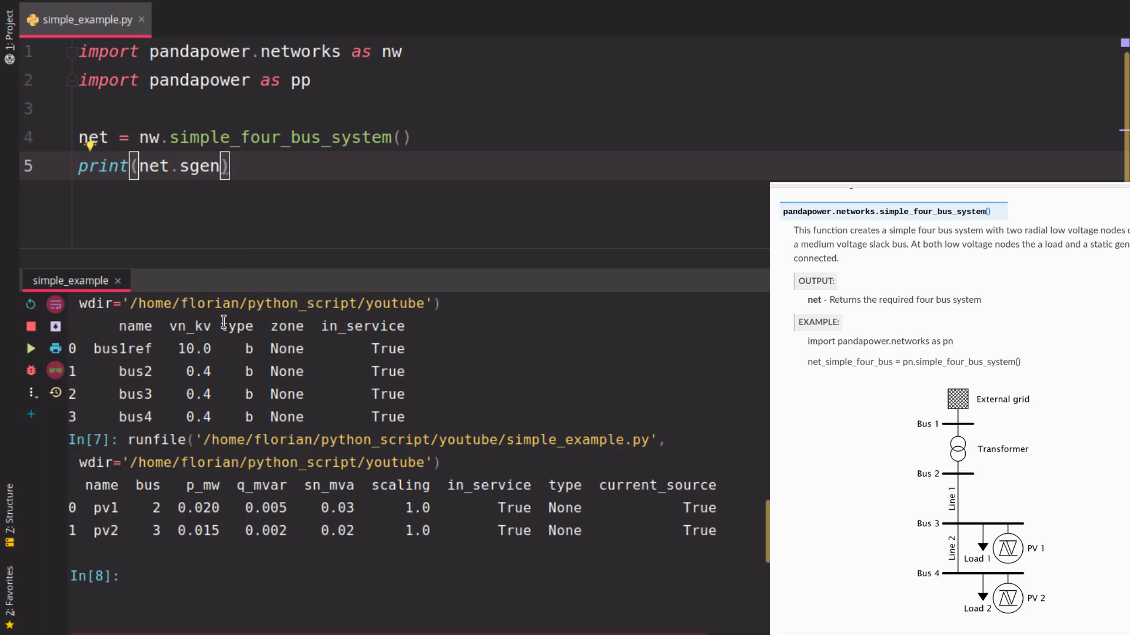
{"action": "mouse_move", "coordinate": [193, 497]}
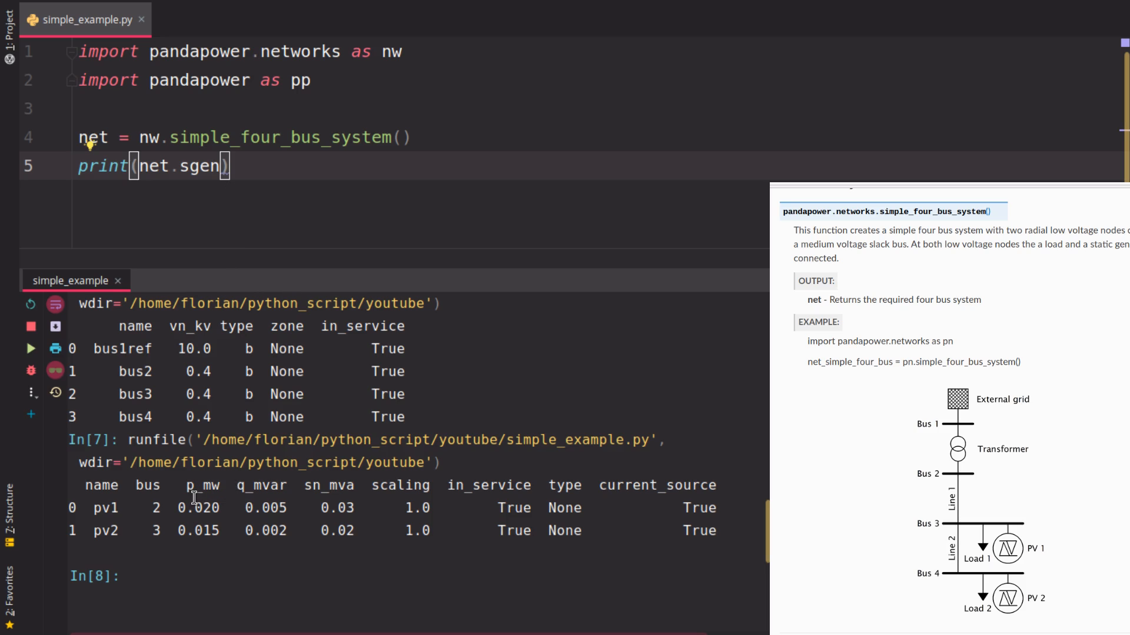
{"action": "mouse_move", "coordinate": [198, 494]}
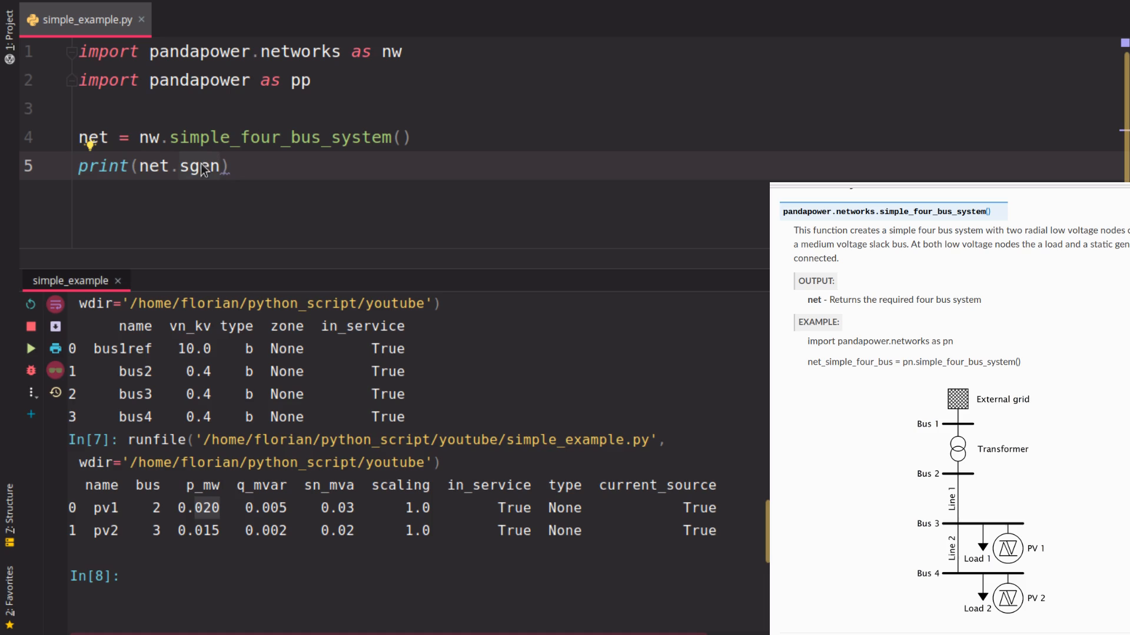
{"action": "type", "text": "load"}
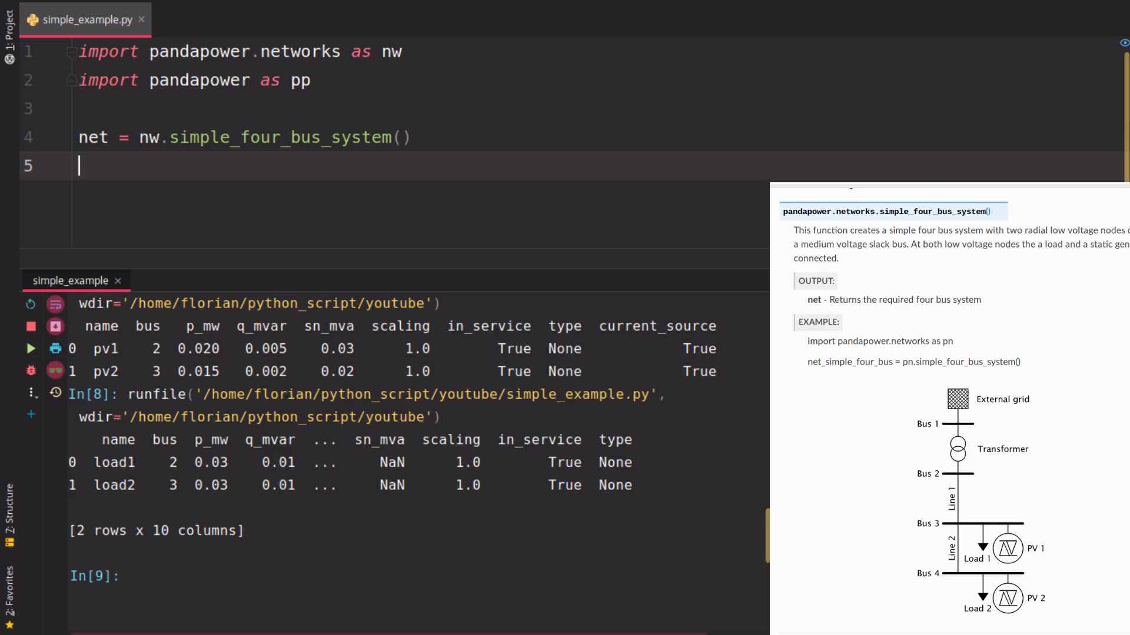
Add pp.runpp(net) and print(net.res_bus), removing a stray 'net', and run the script
{"action": "type", "text": "pp.runpp()"}
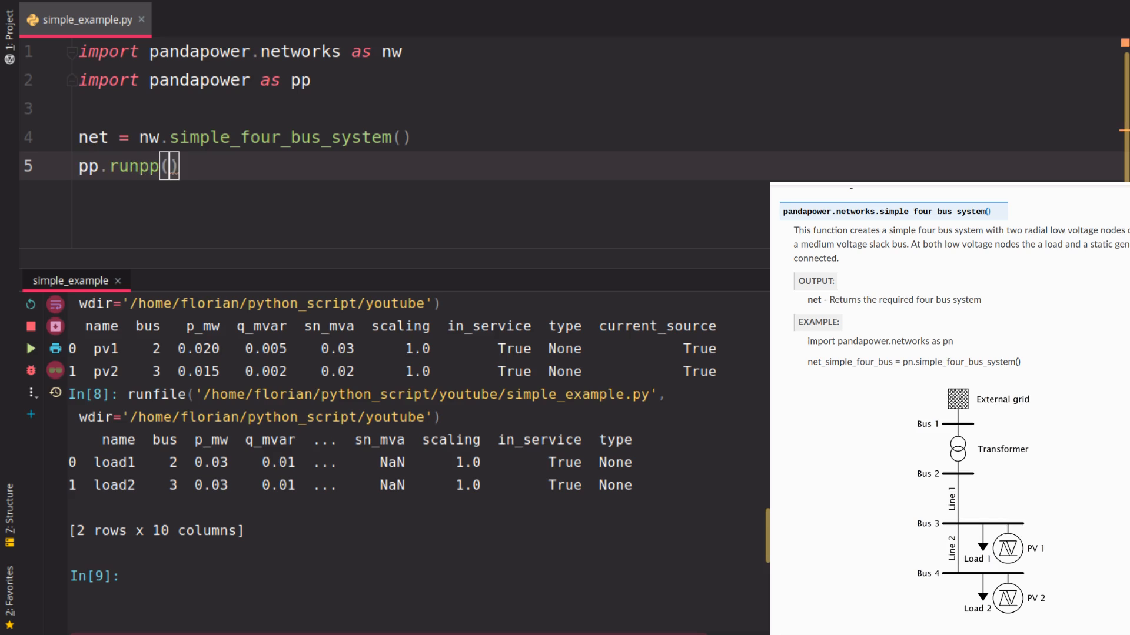
{"action": "type", "text": "net"}
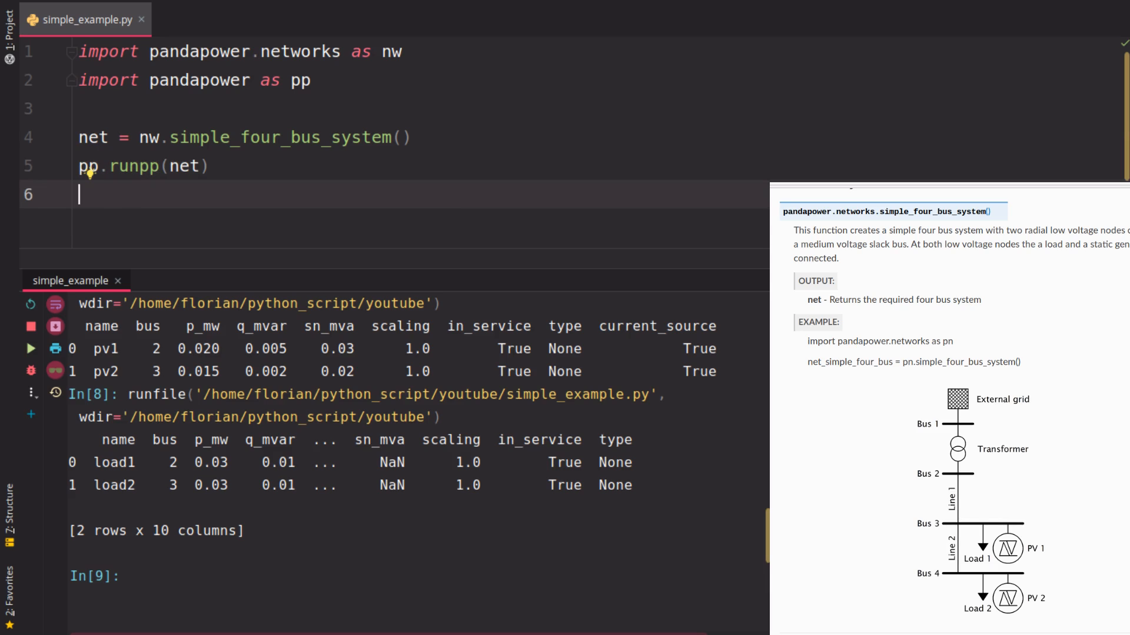
{"action": "type", "text": "net"}
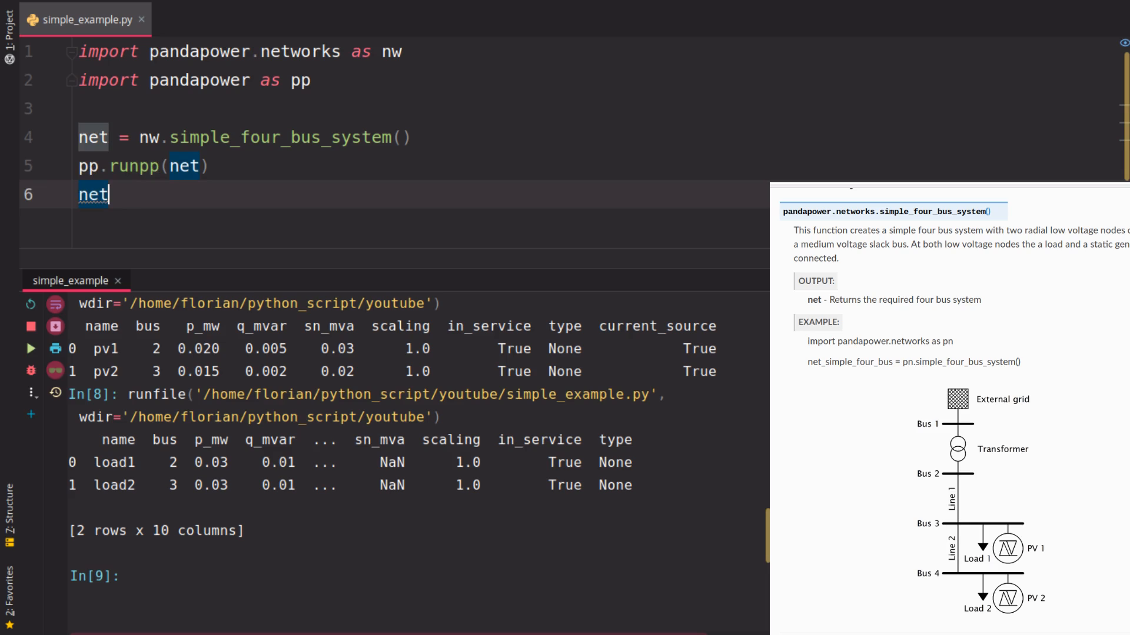
{"action": "key", "text": "Backspace"}
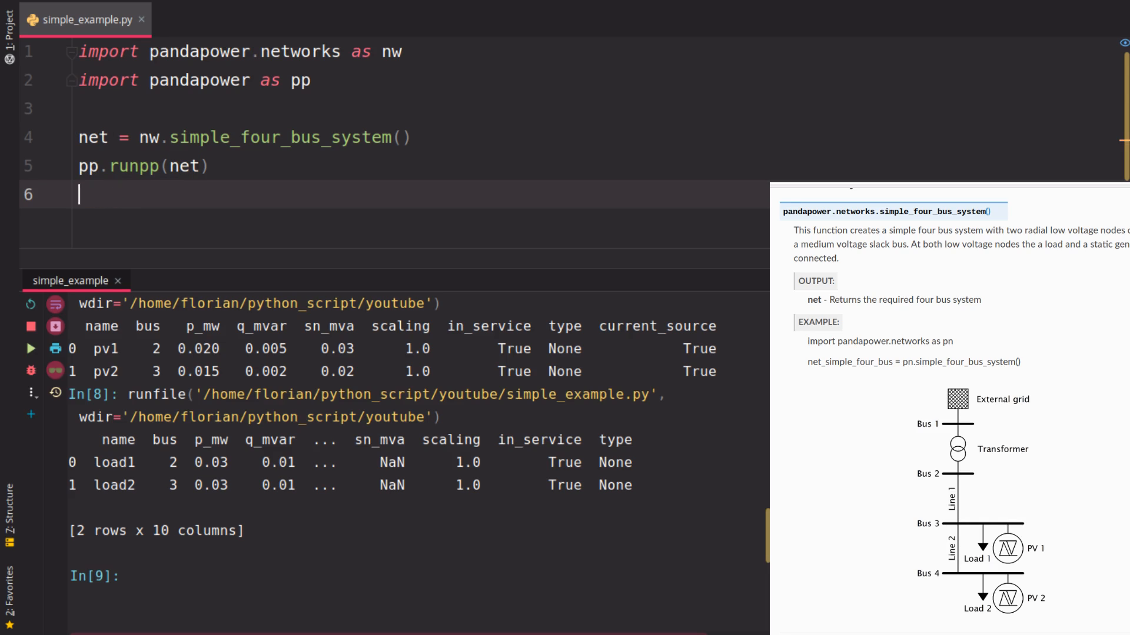
{"action": "type", "text": "print(net.res_b"}
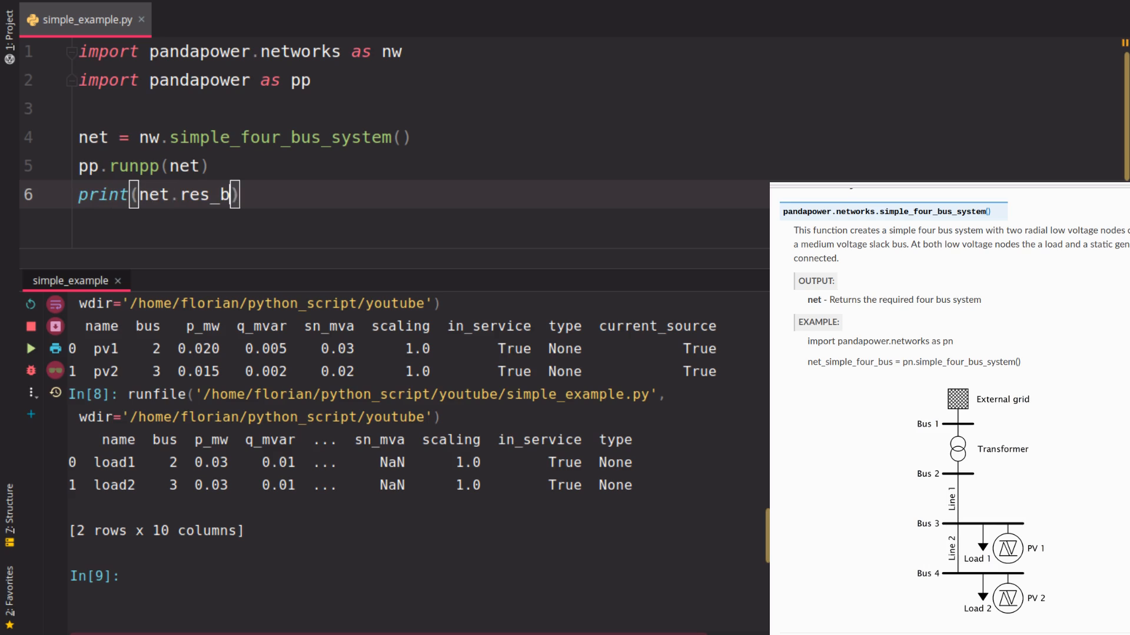
{"action": "type", "text": "us"}
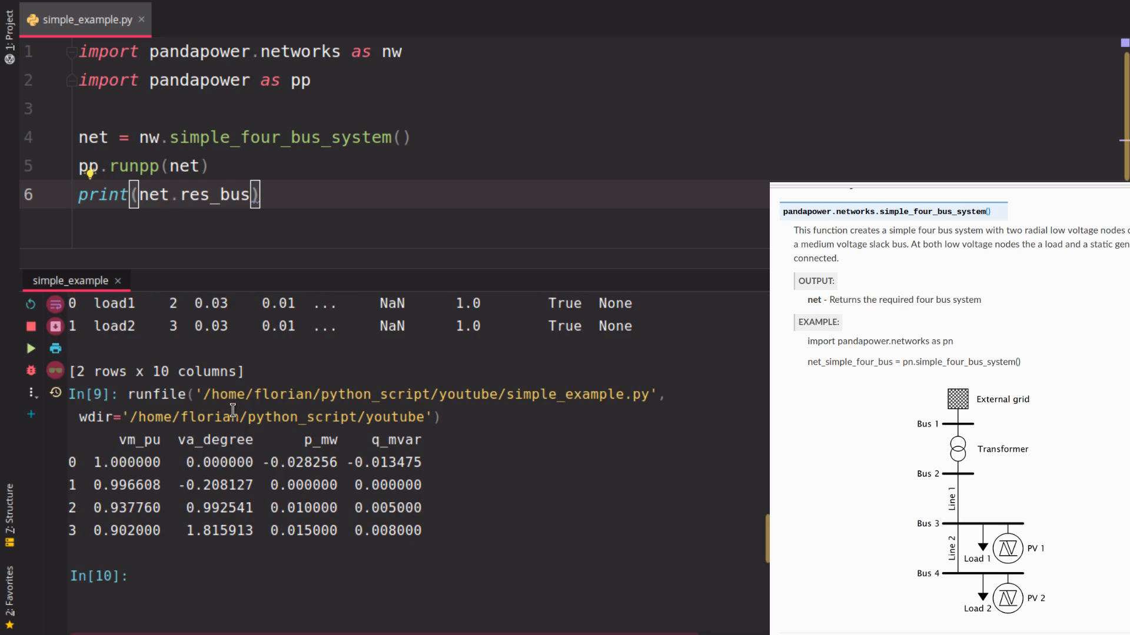
{"action": "mouse_move", "coordinate": [188, 450]}
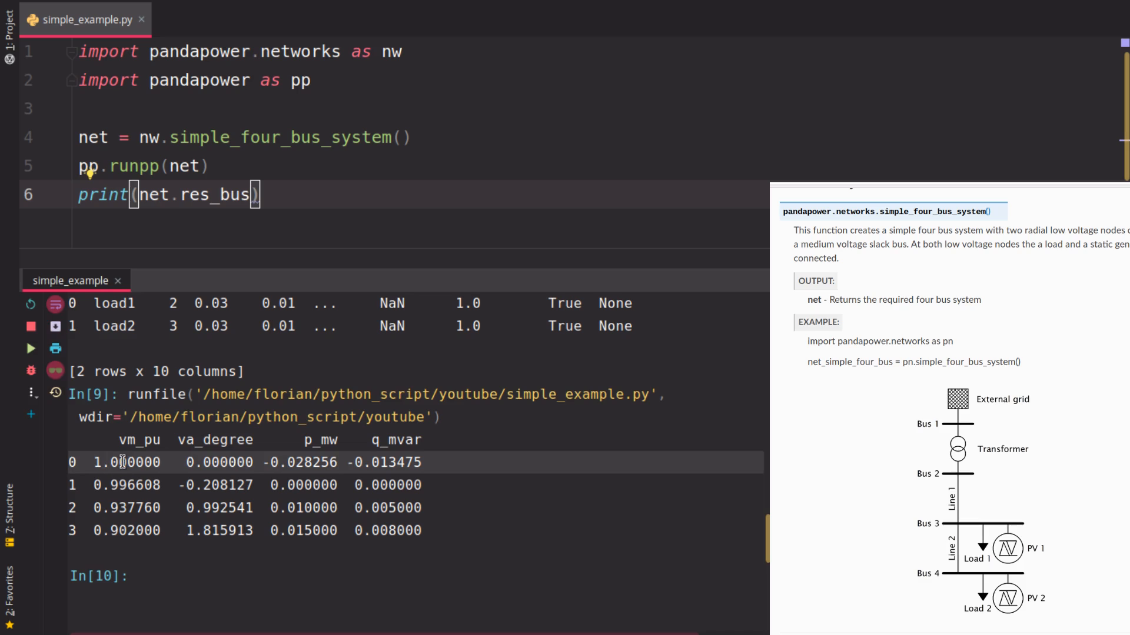
{"action": "mouse_move", "coordinate": [357, 435]}
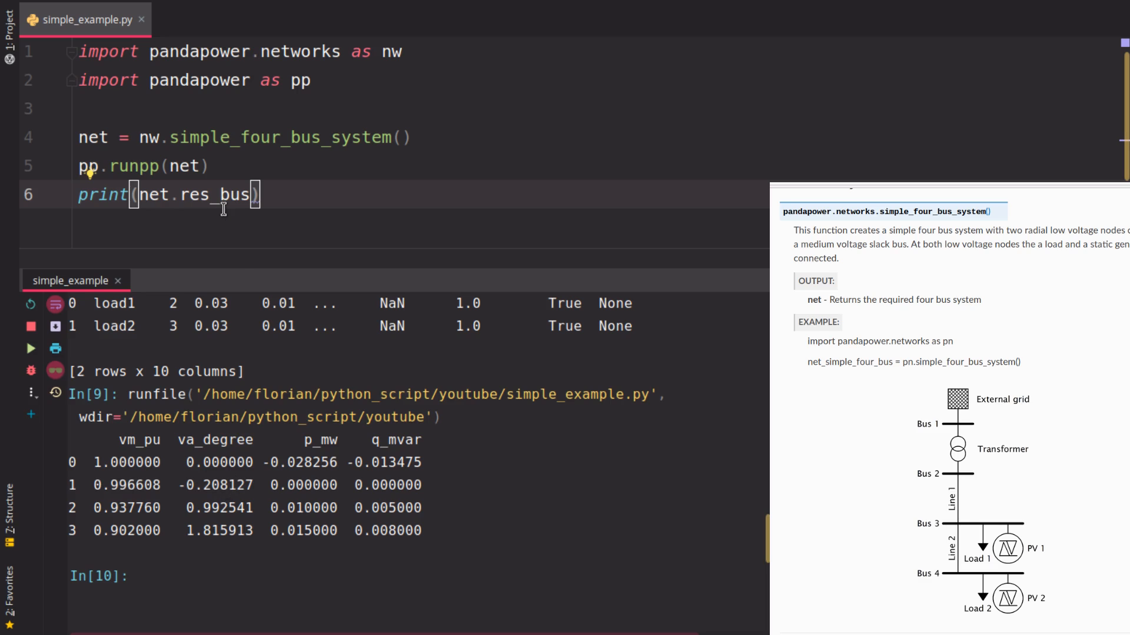
{"action": "mouse_move", "coordinate": [225, 212]}
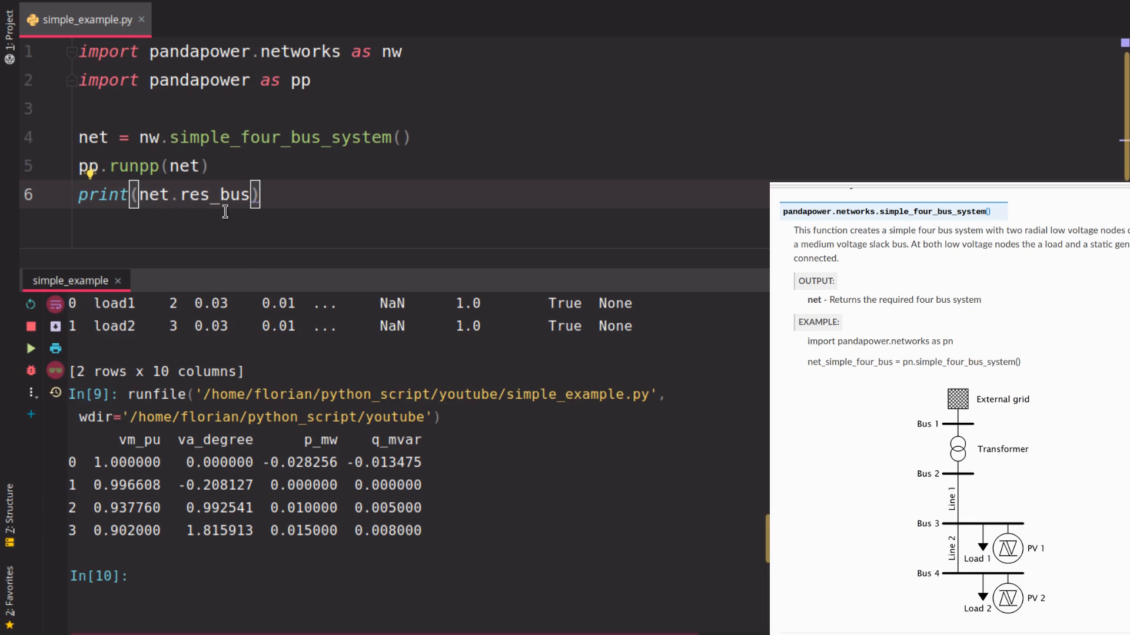
{"action": "mouse_move", "coordinate": [213, 465]}
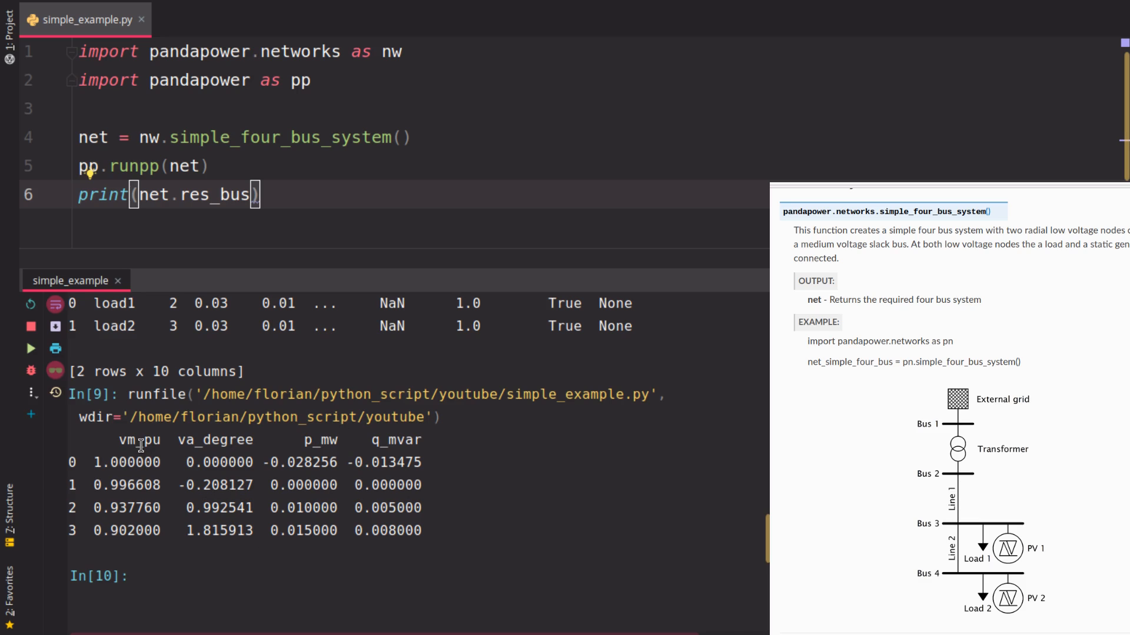
{"action": "mouse_move", "coordinate": [259, 194]}
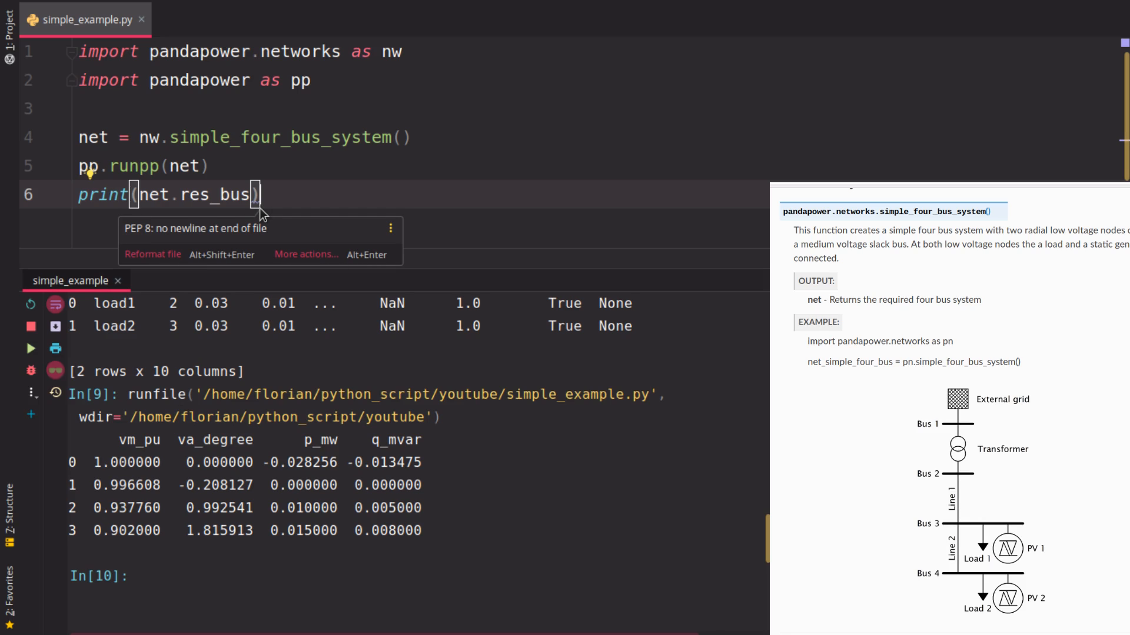
Change line 6 to print(net) and rerun to list the res_bus through res_sgen tables
{"action": "left_click", "coordinate": [358, 196]}
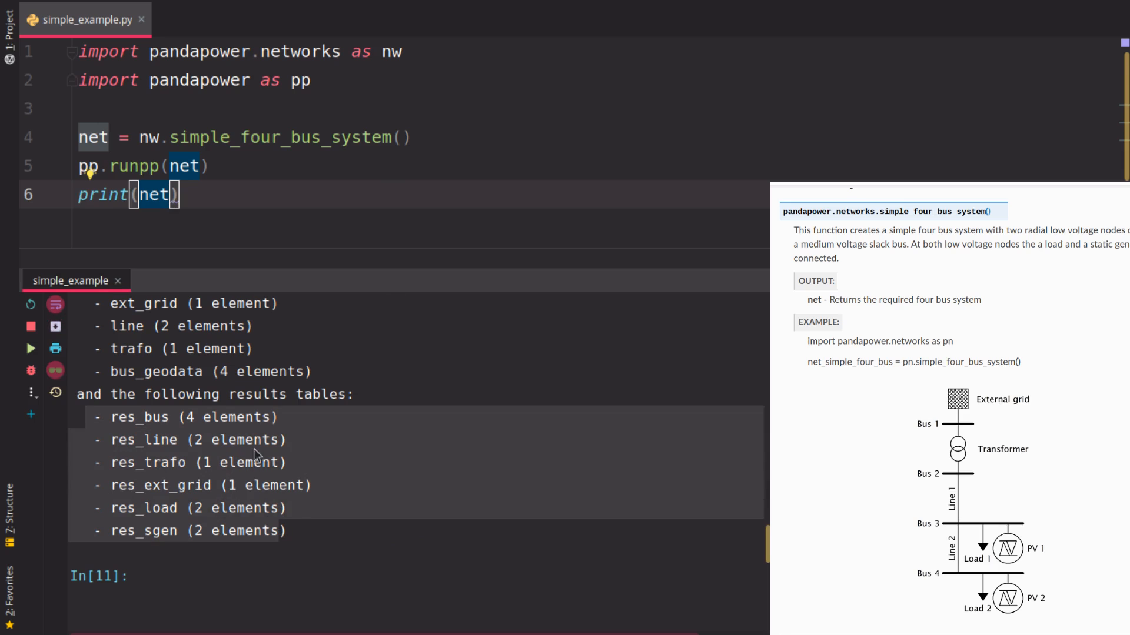
{"action": "mouse_move", "coordinate": [262, 455]}
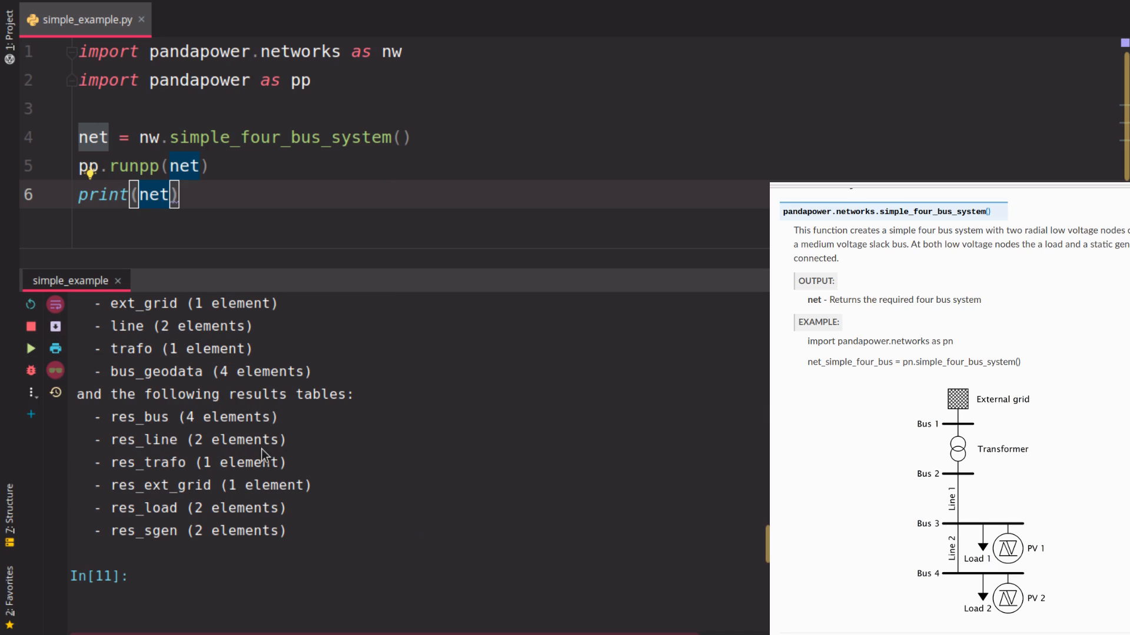